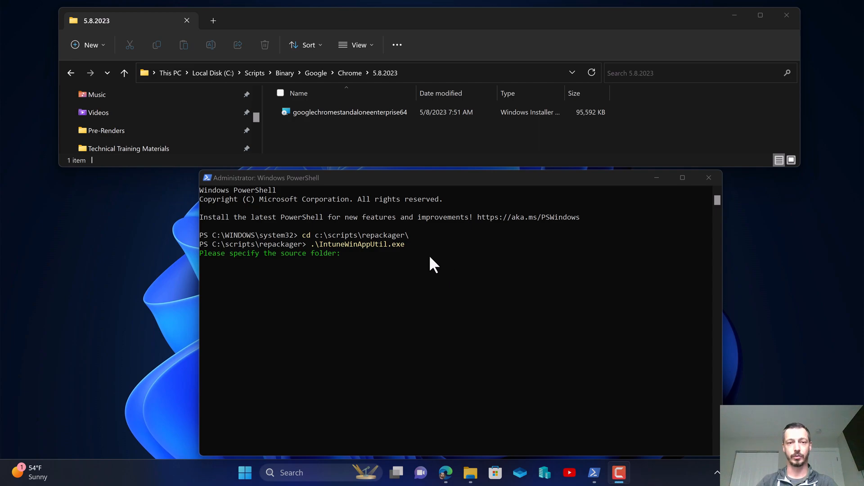
mouse_move(429, 263)
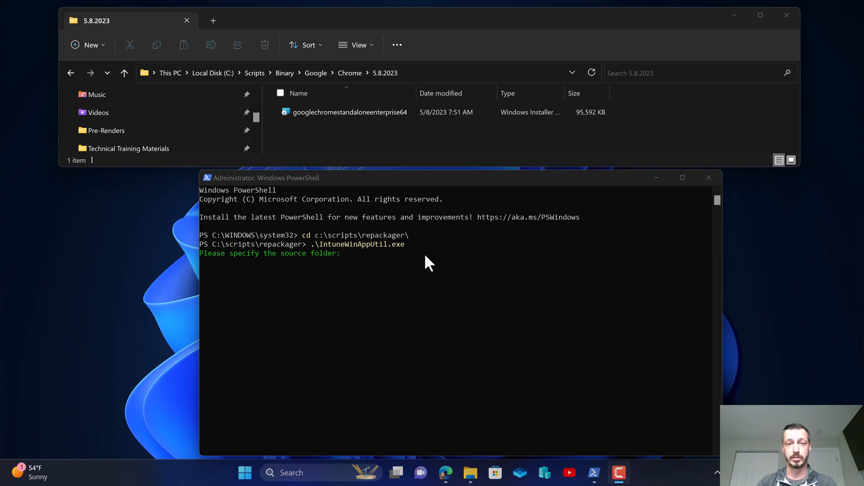
mouse_move(402, 290)
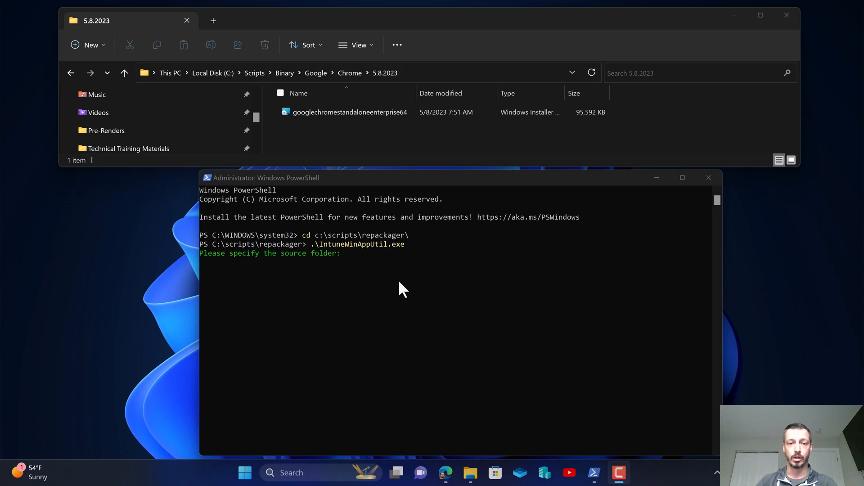
mouse_move(381, 299)
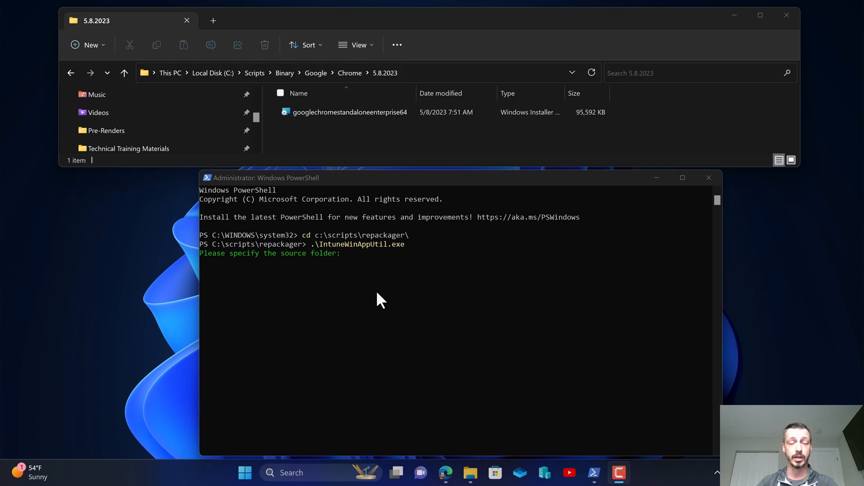
mouse_move(431, 293)
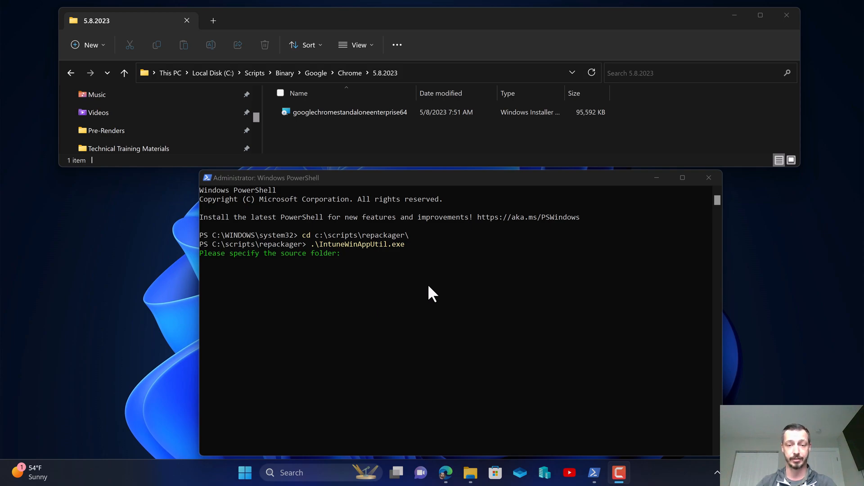
- On the Chrome download page, keep MSI as the installer file type
click(445, 473)
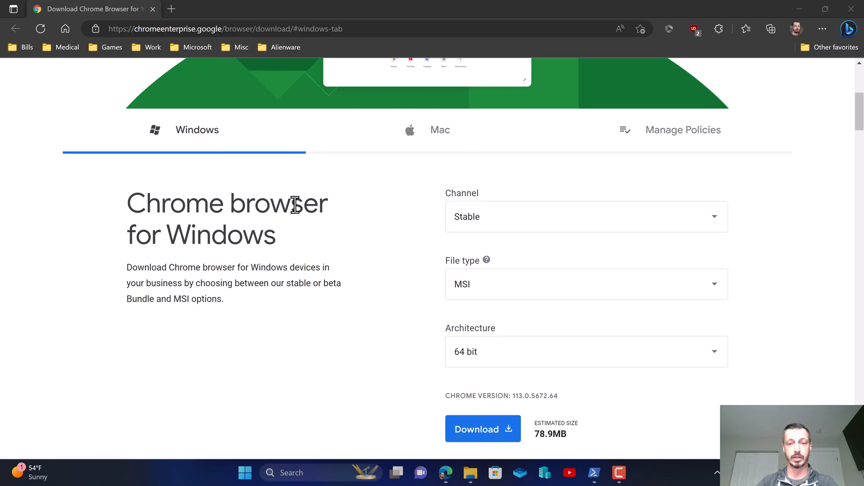
mouse_move(307, 270)
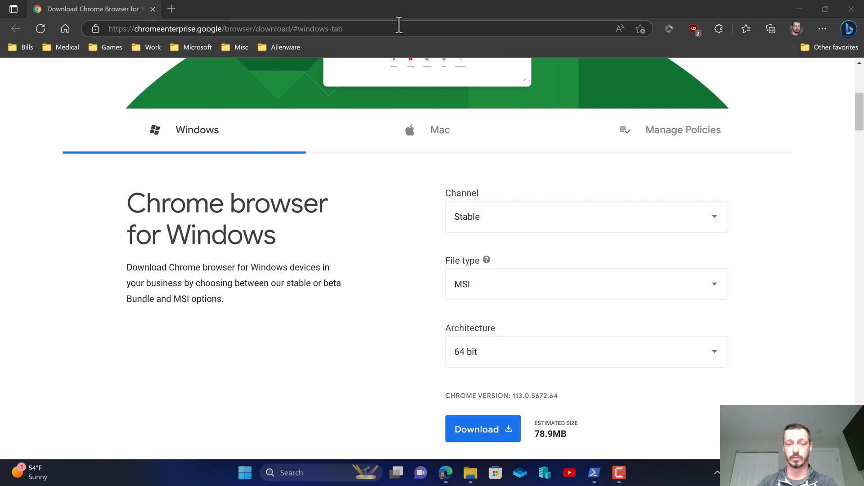
mouse_move(335, 203)
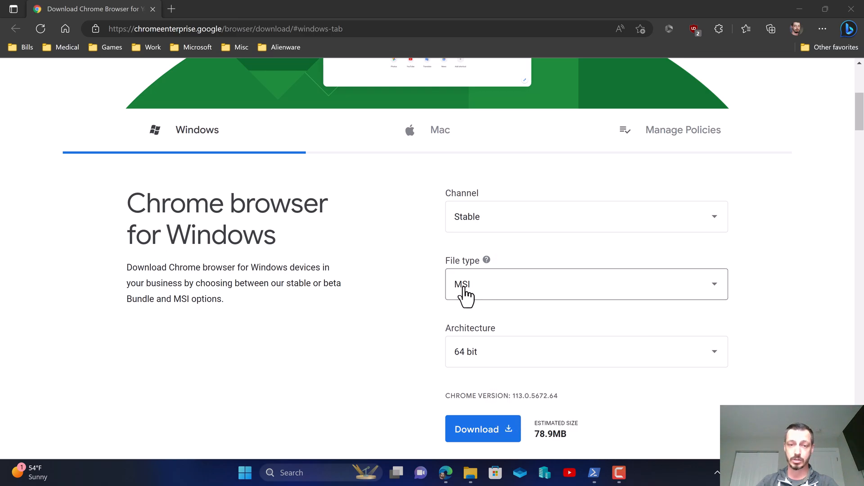
mouse_move(482, 429)
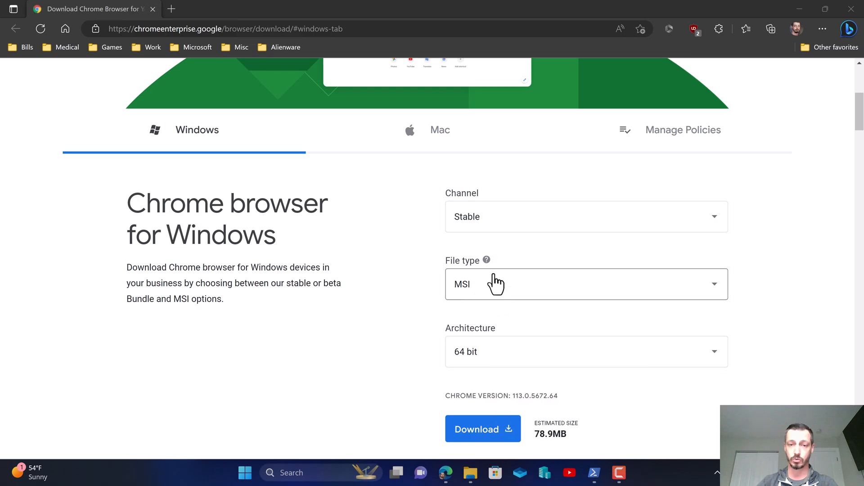
click(586, 284)
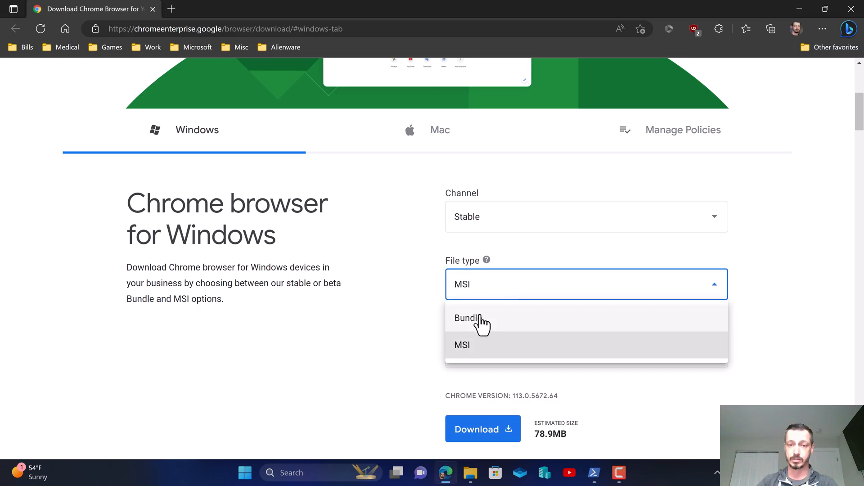
click(462, 345)
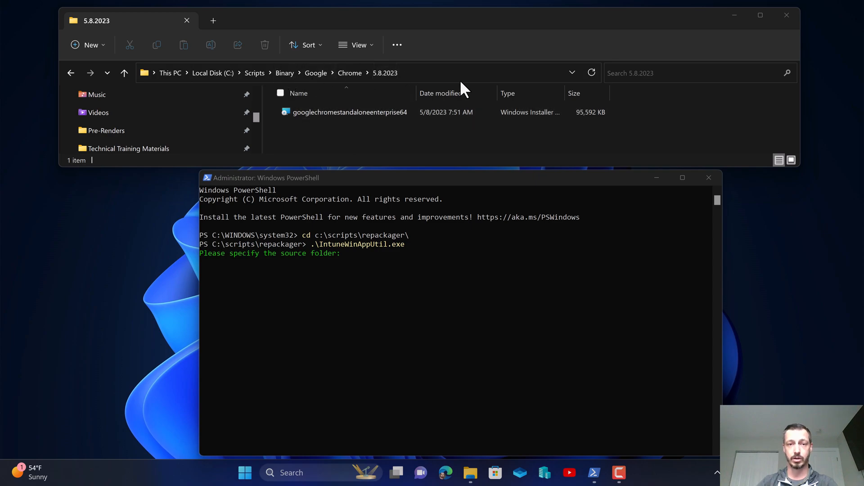
mouse_move(397, 290)
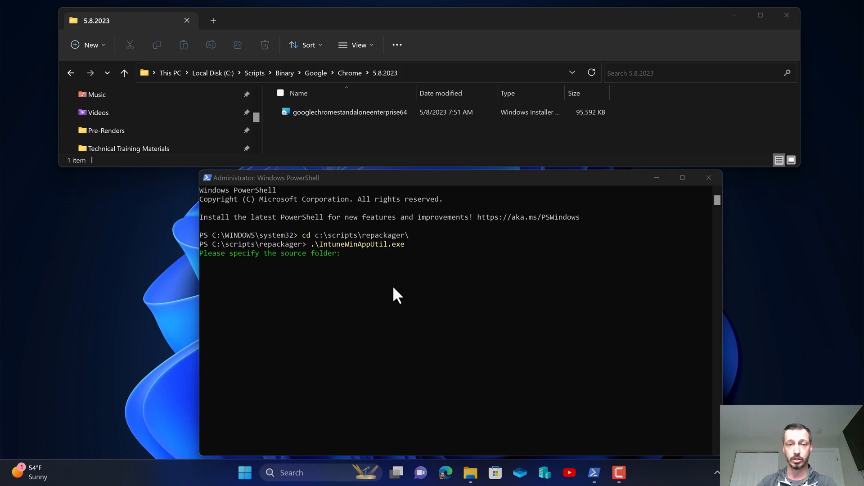
mouse_move(353, 234)
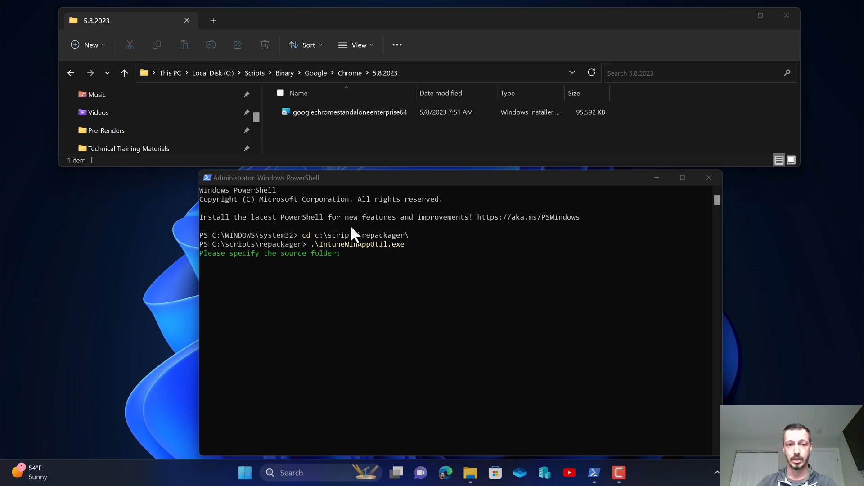
mouse_move(375, 274)
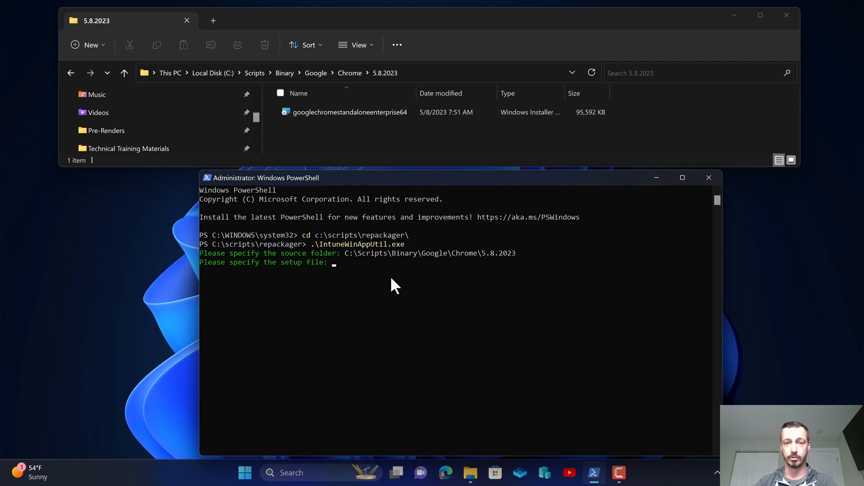
- Enter googlechromestandaloneenterprise64.msi as the setup file, using the copied installer name
click(349, 112)
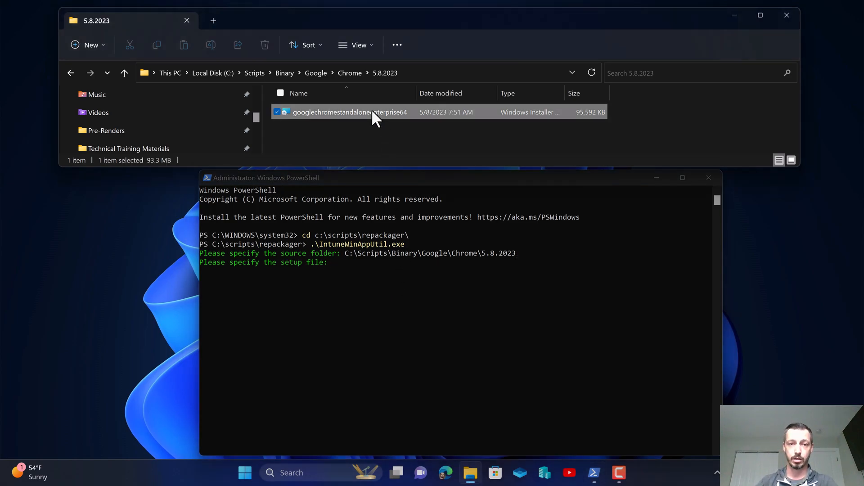
right_click(351, 112)
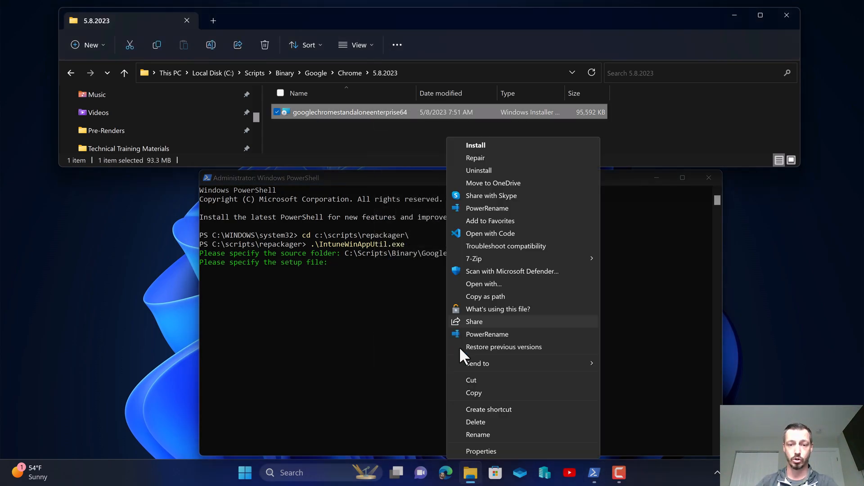
click(481, 451)
text(googlechromestandaloneenterprise64)
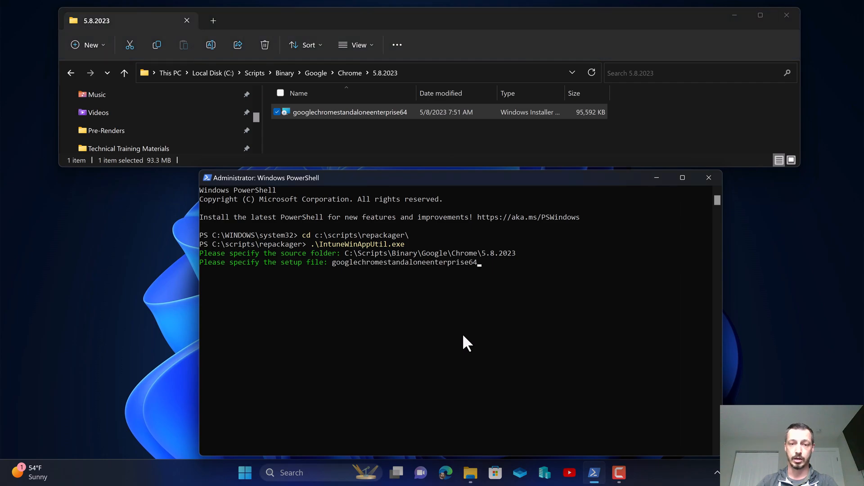
text(.msi)
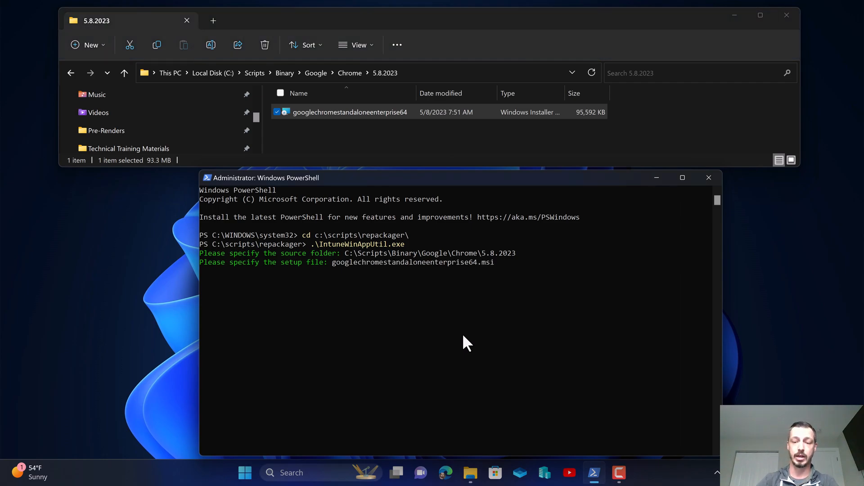
key(enter)
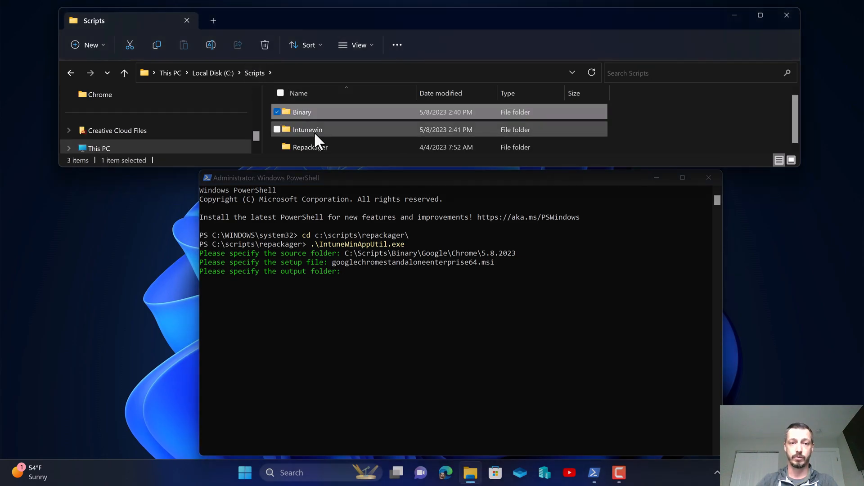
- Browse Explorer into the Intunewin Chrome folder to use as the output folder
double_click(308, 130)
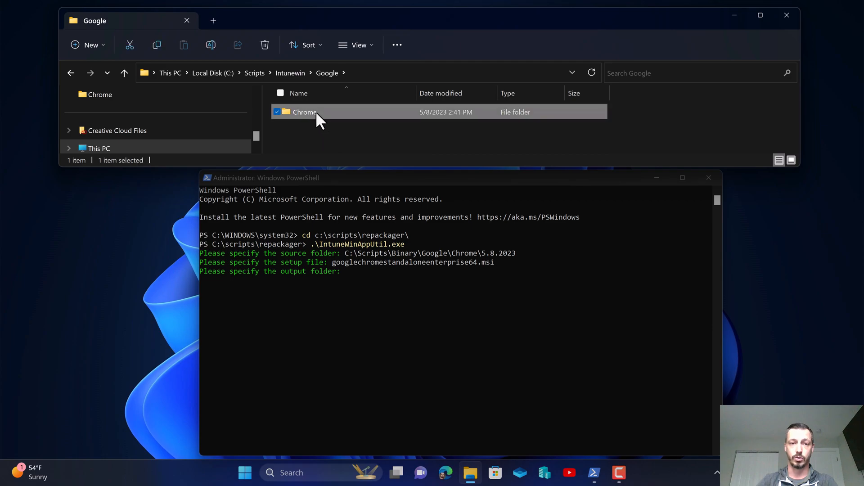
double_click(304, 112)
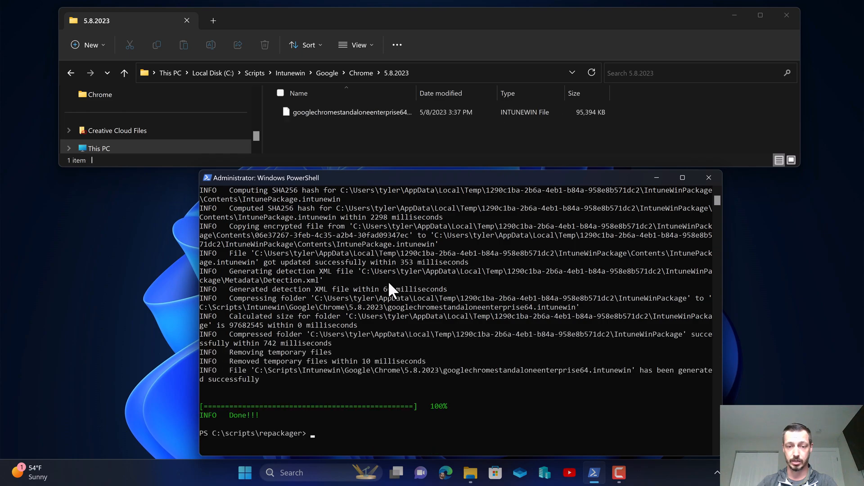
mouse_move(543, 347)
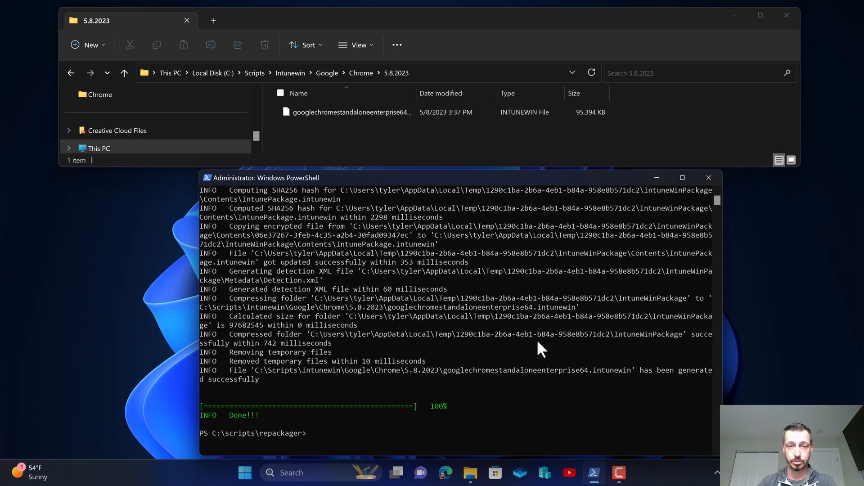
mouse_move(468, 320)
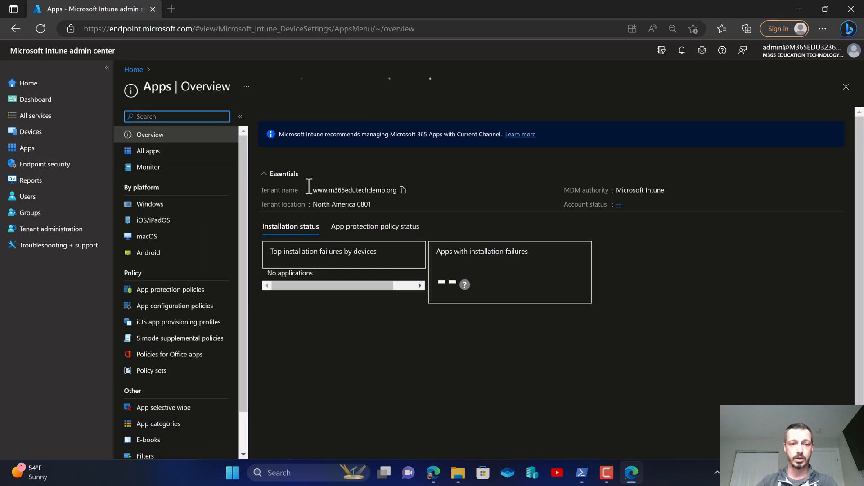
- Open All apps and start adding a new app
click(147, 151)
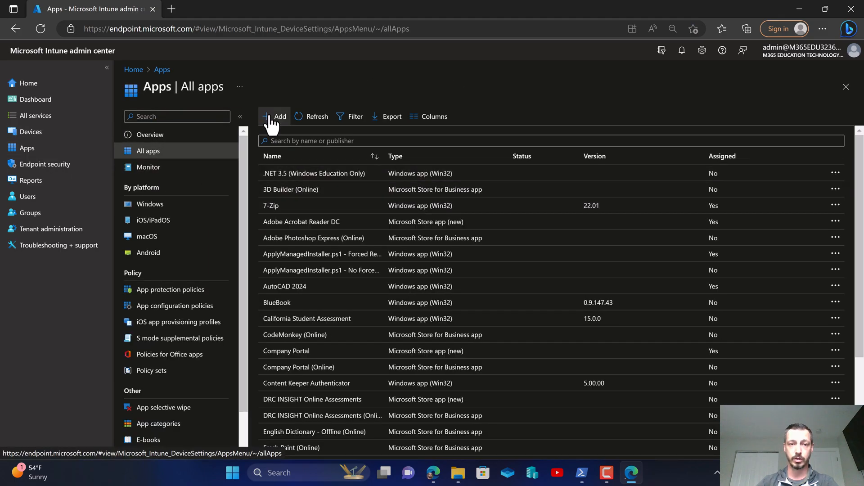
click(274, 116)
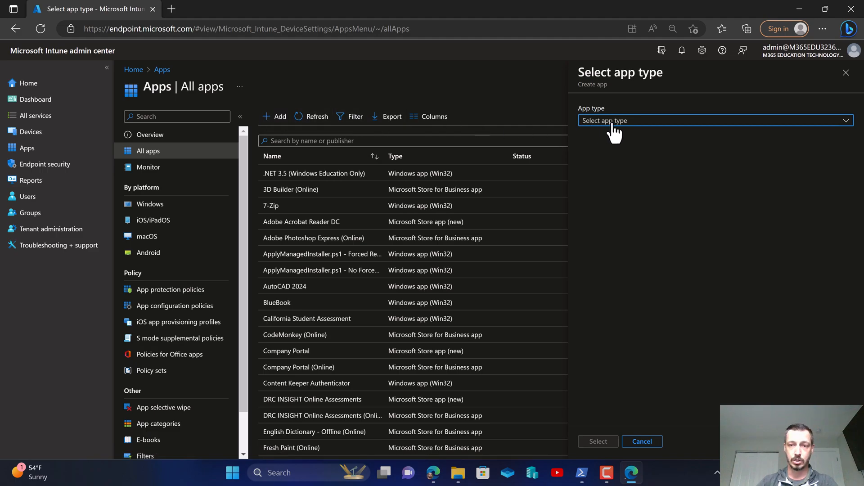
- Pick the app type and upload googlechromestandaloneenterprise64.intunewin from C:\Scripts\Intunewin
click(715, 120)
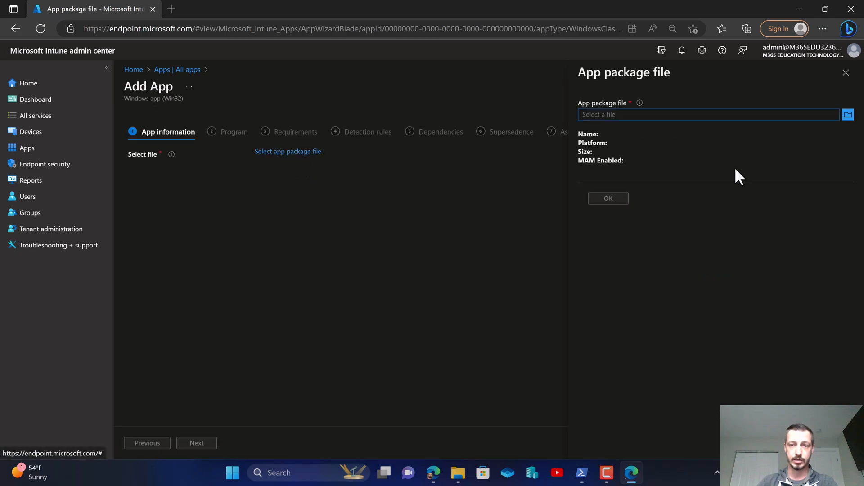
mouse_move(287, 155)
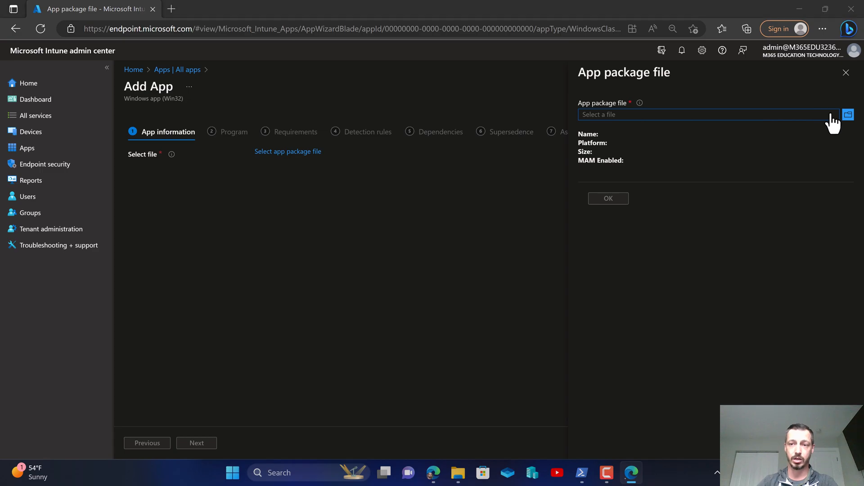
click(848, 115)
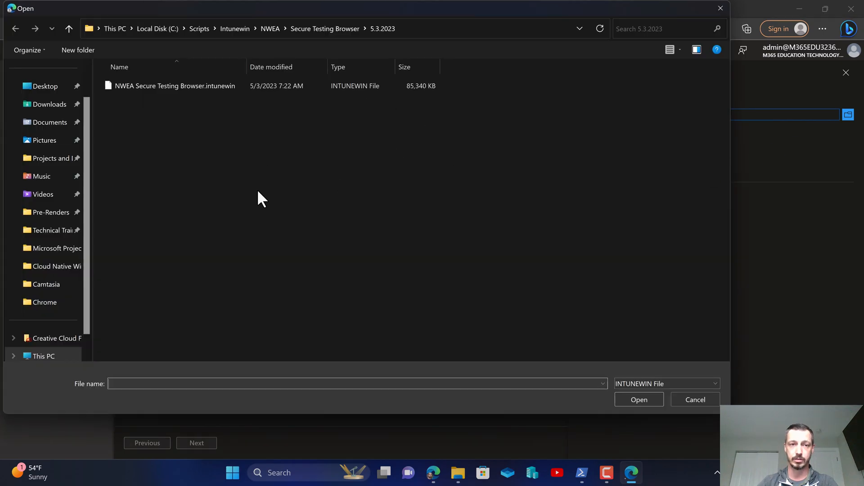
mouse_move(105, 268)
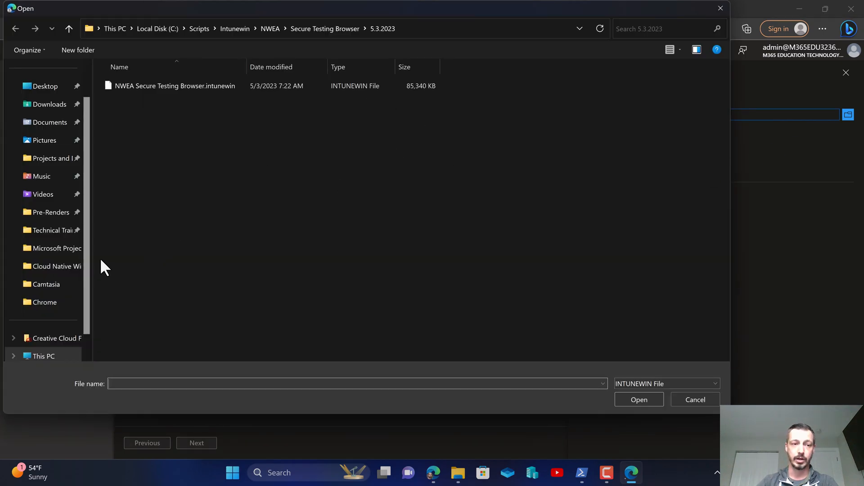
click(43, 303)
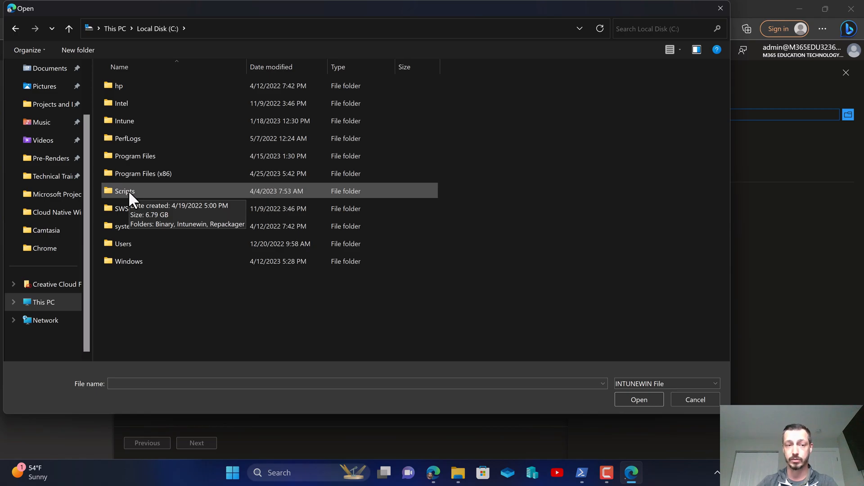
double_click(124, 191)
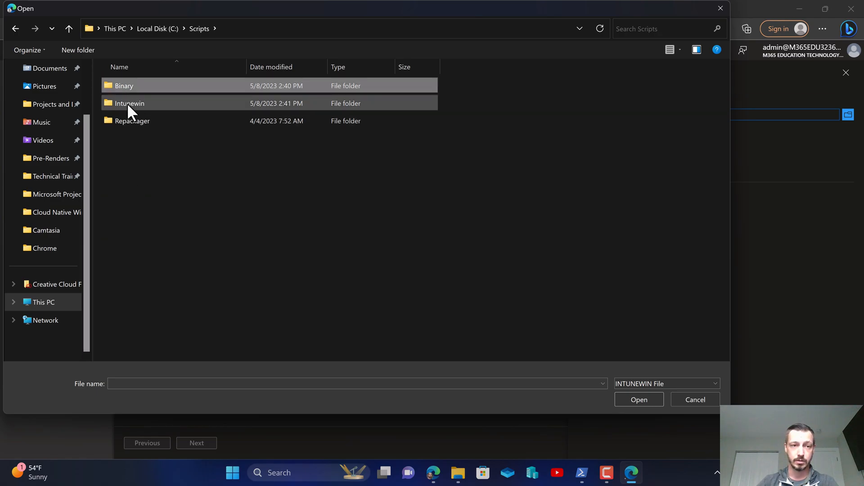
double_click(129, 103)
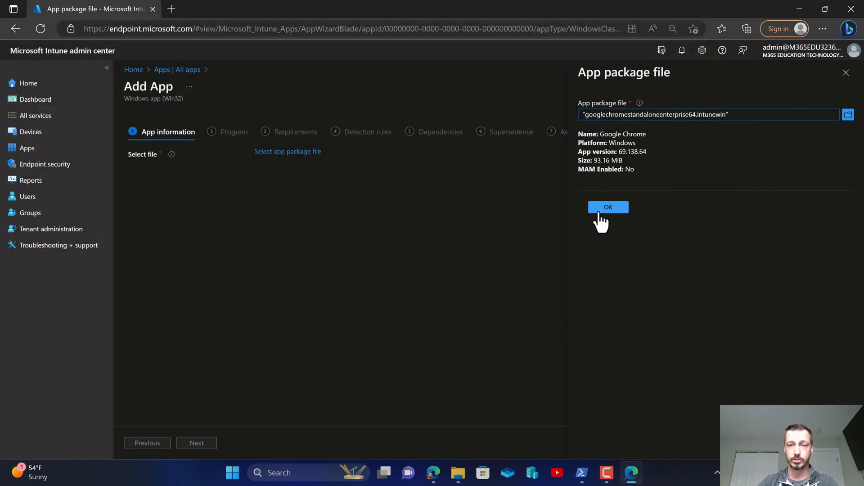
click(609, 207)
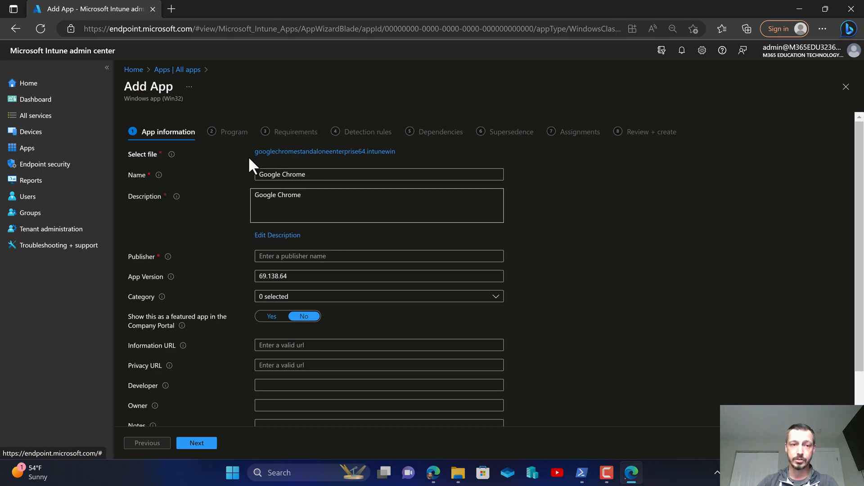
mouse_move(357, 223)
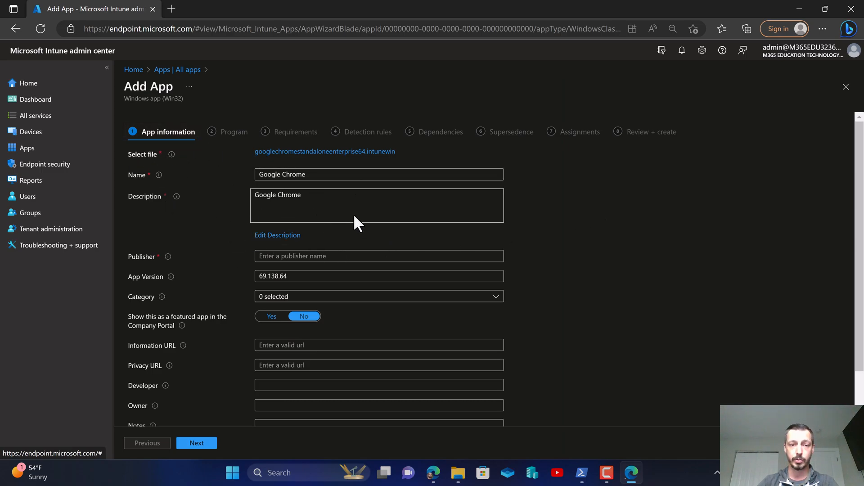
mouse_move(392, 258)
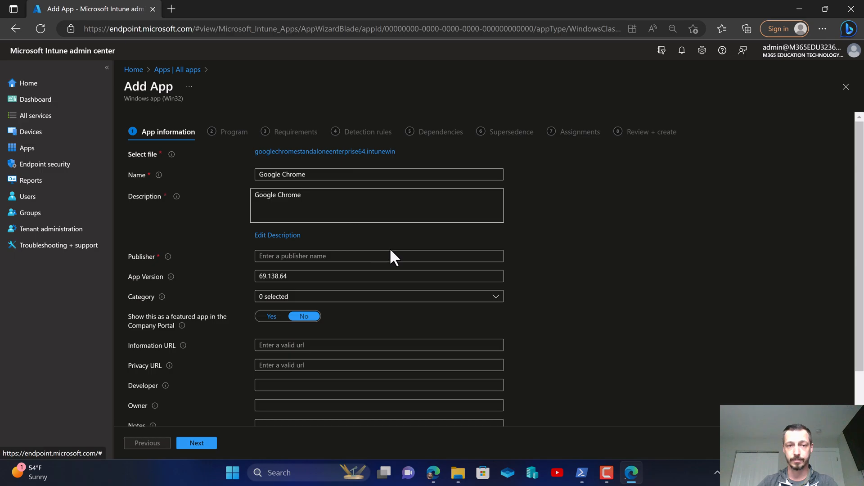
mouse_move(181, 237)
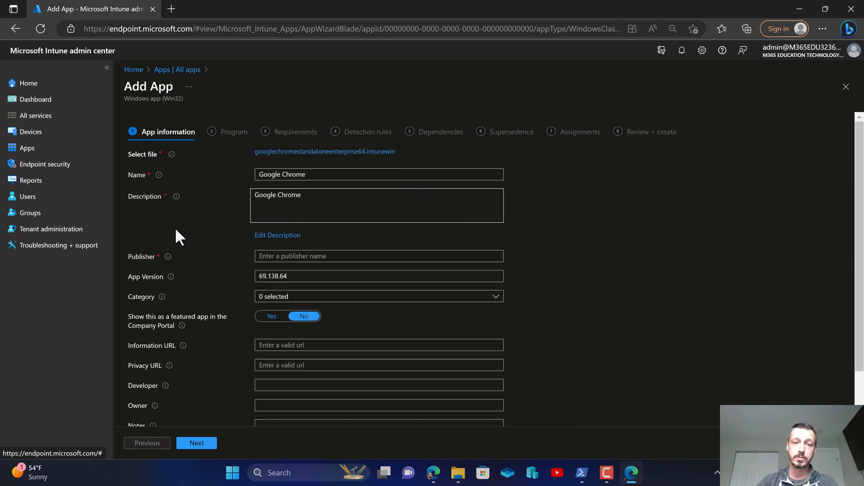
- Enter Google as publisher and review the remaining app information fields
text(Google)
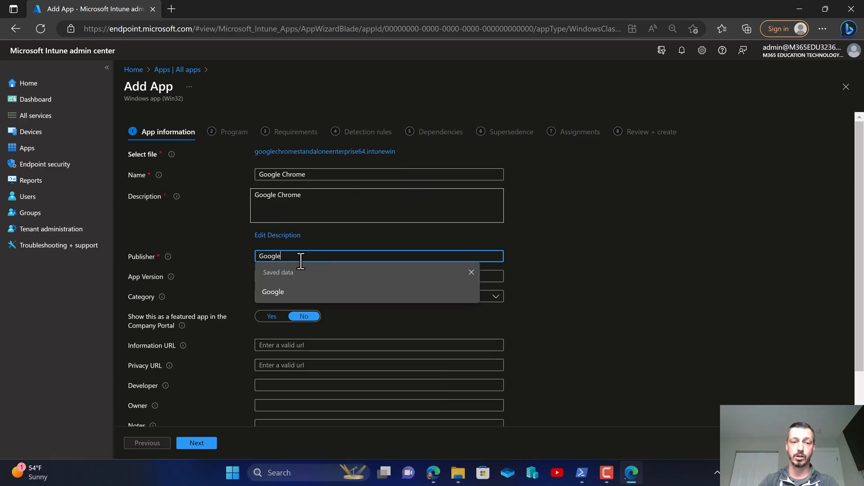
click(273, 291)
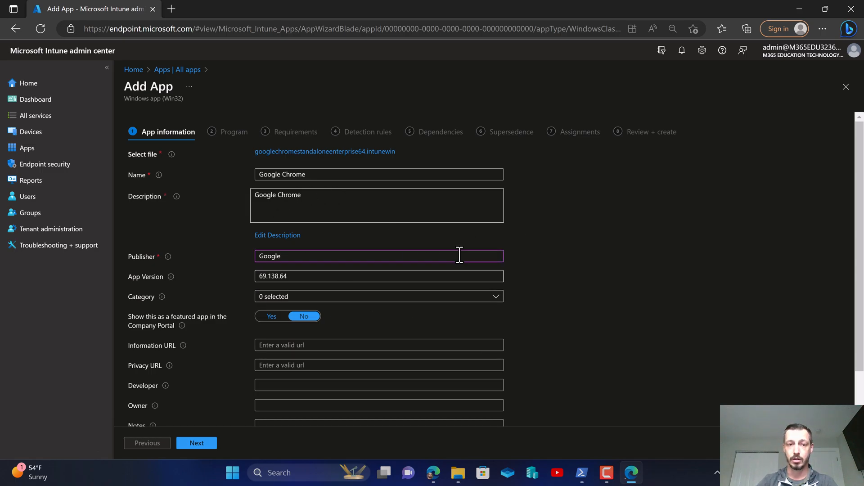
mouse_move(234, 202)
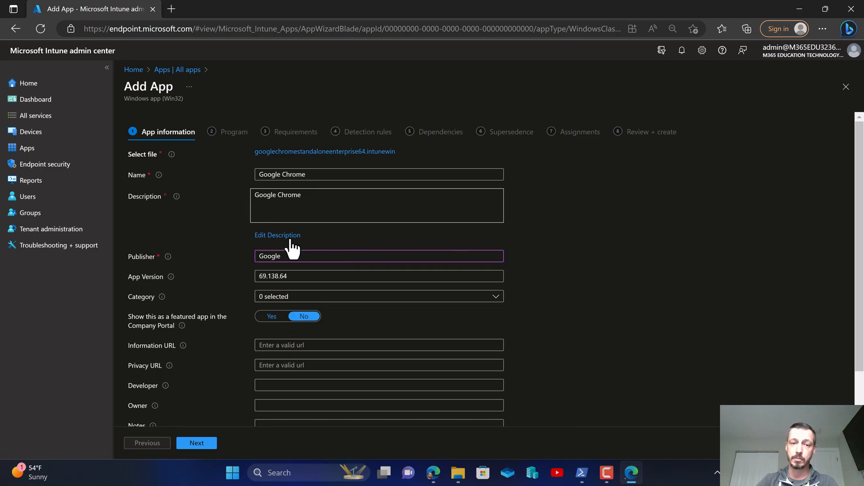
scroll(down, 3)
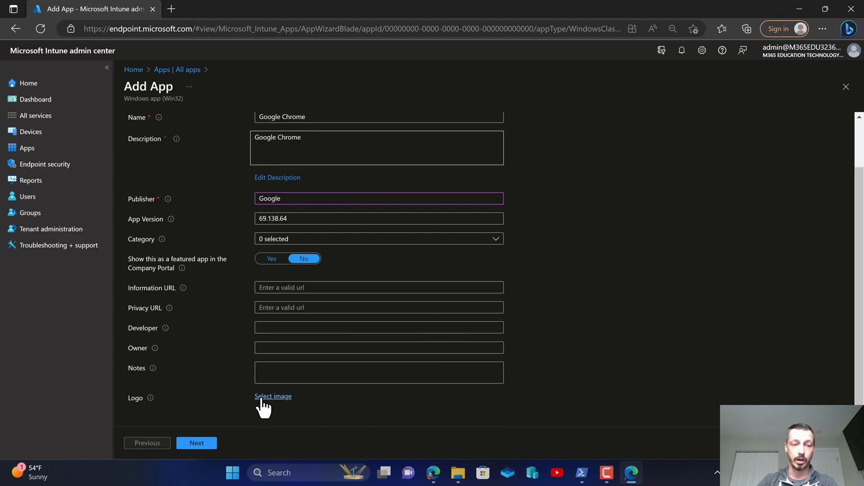
mouse_move(248, 381)
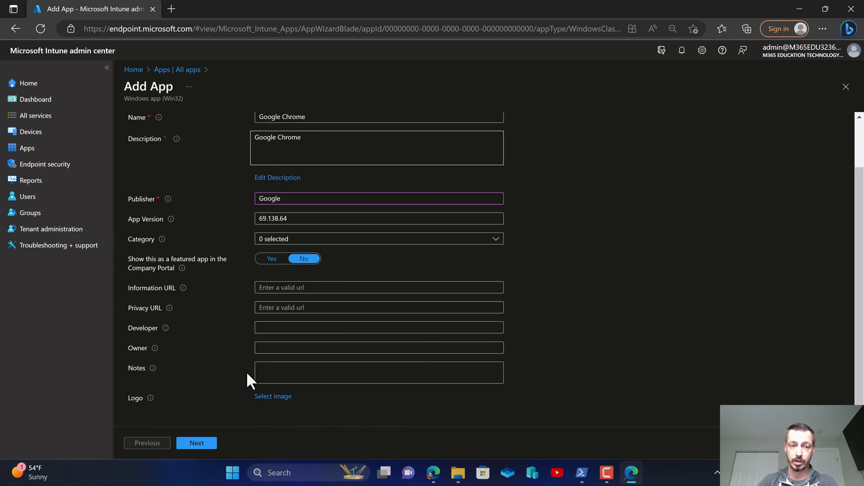
mouse_move(215, 327)
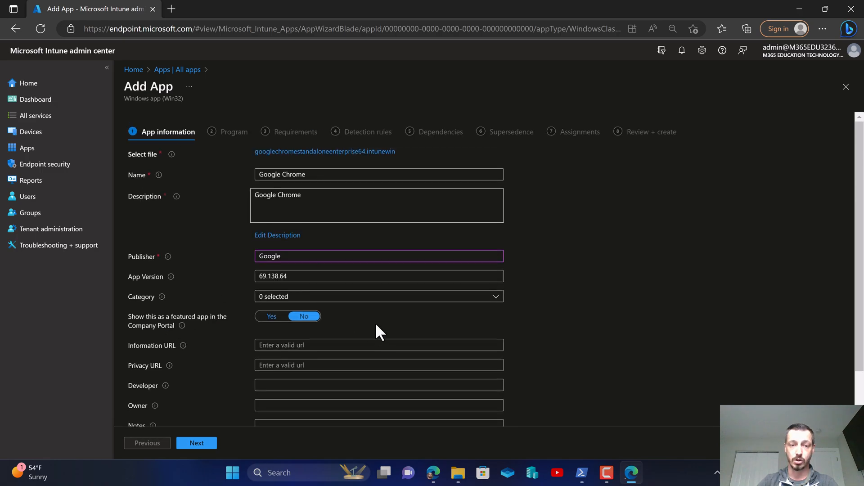
scroll(down, 3)
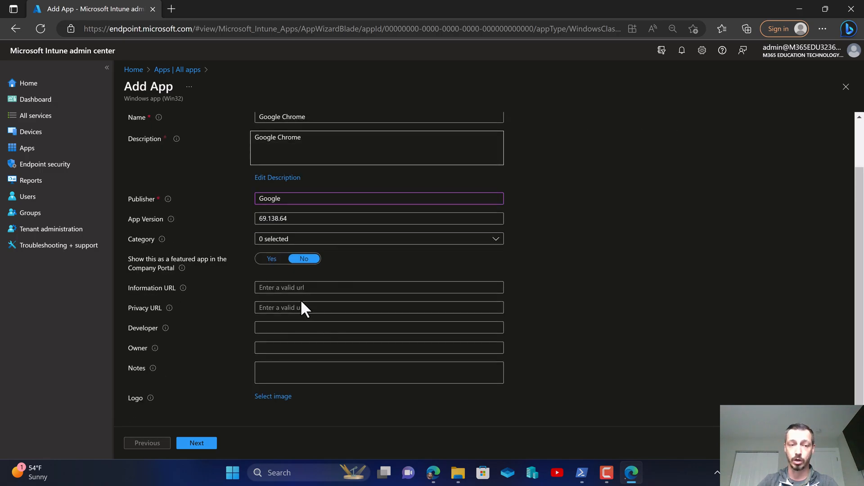
mouse_move(291, 344)
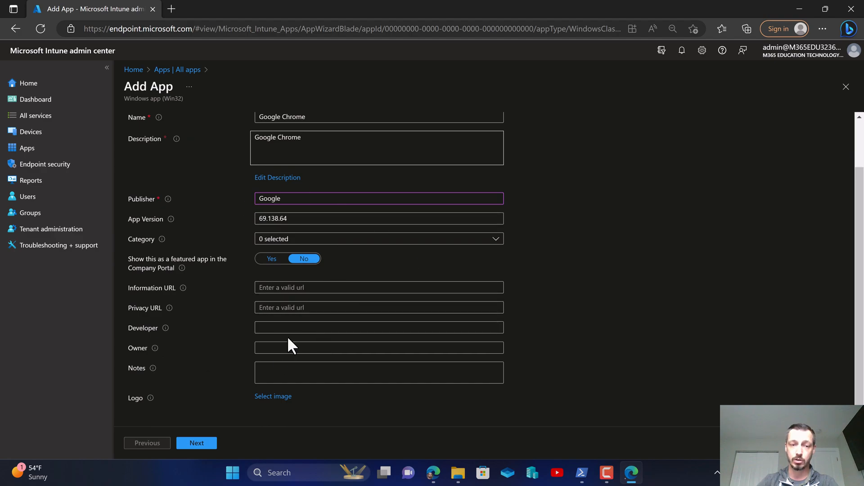
click(379, 348)
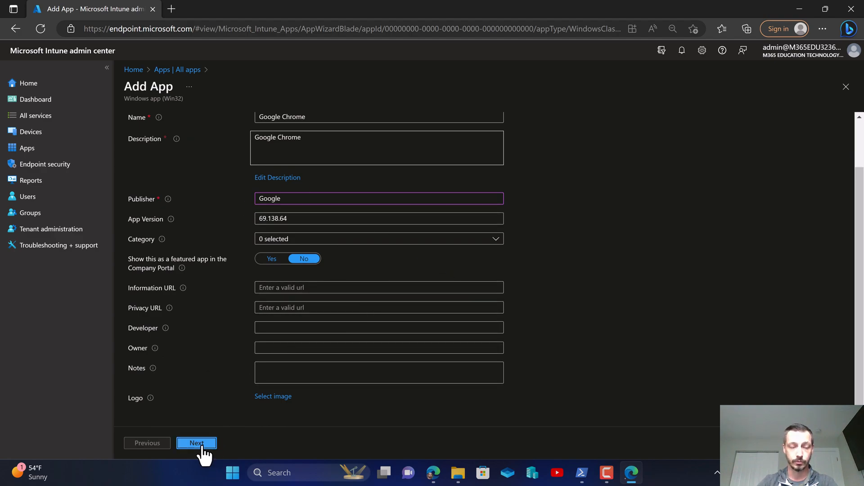
- Require 64-bit, minimum Windows 10 21H1 and 150 MB free disk space
click(197, 443)
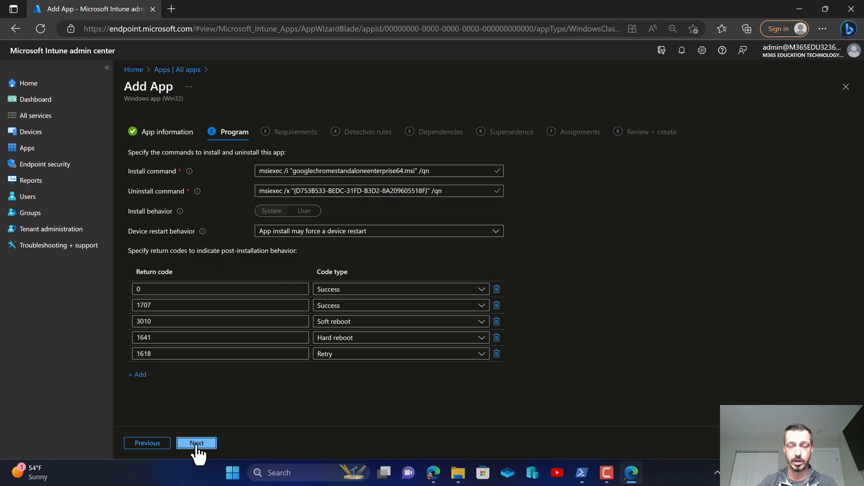
click(196, 442)
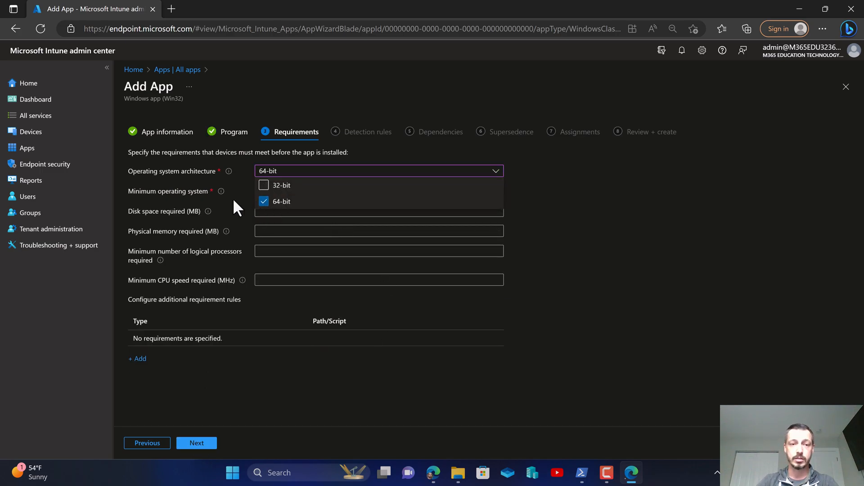
click(378, 191)
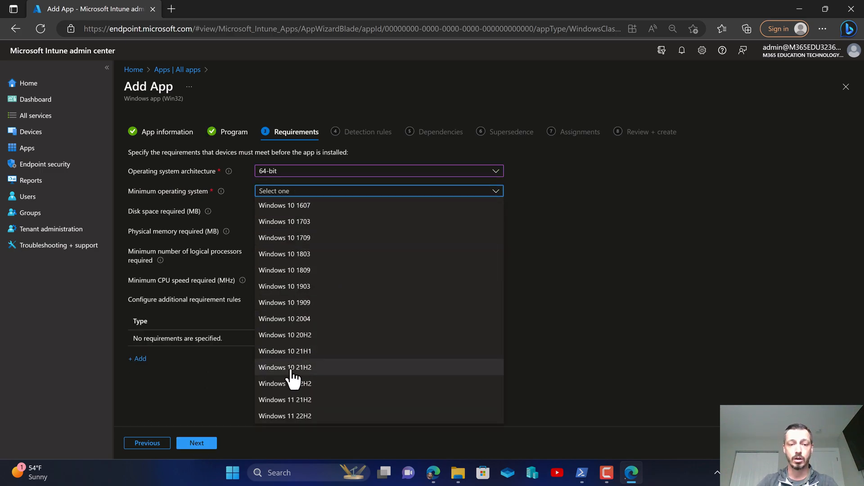
click(285, 351)
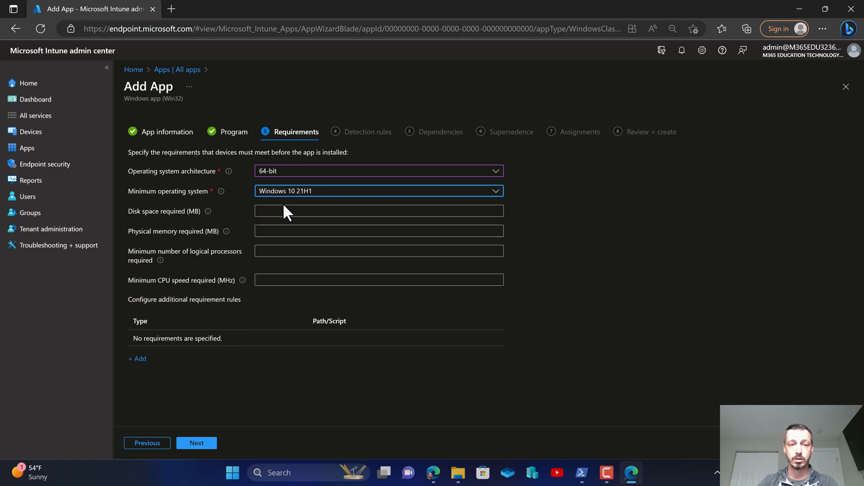
text(150)
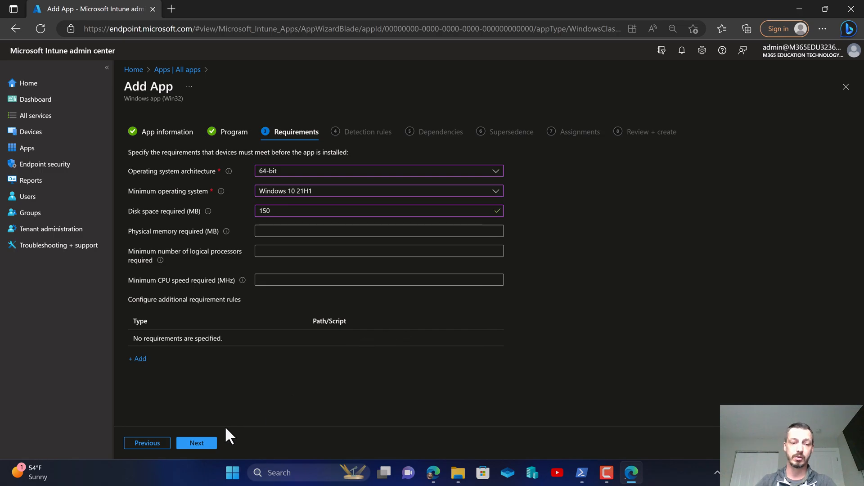
click(197, 442)
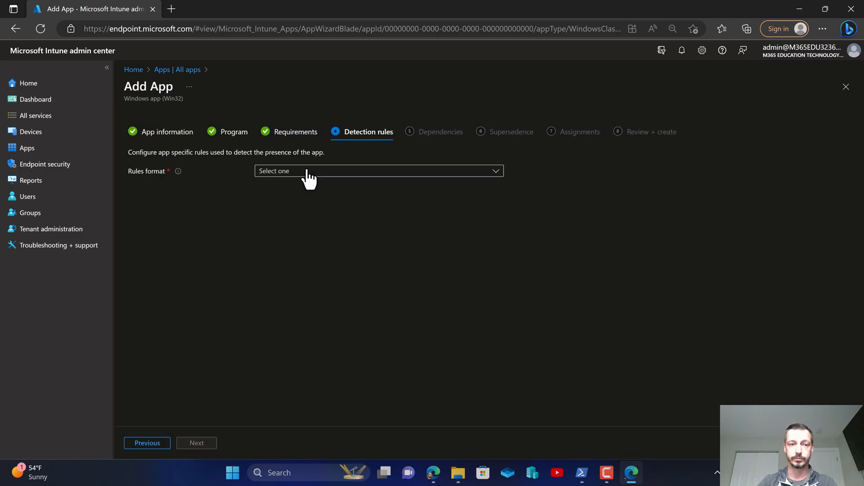
- Switch to manual detection rules and add an MSI product code rule
click(379, 170)
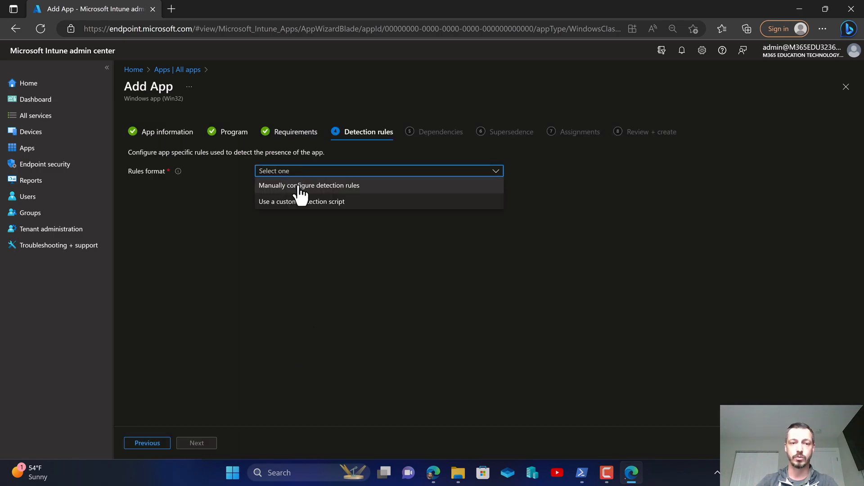
click(309, 185)
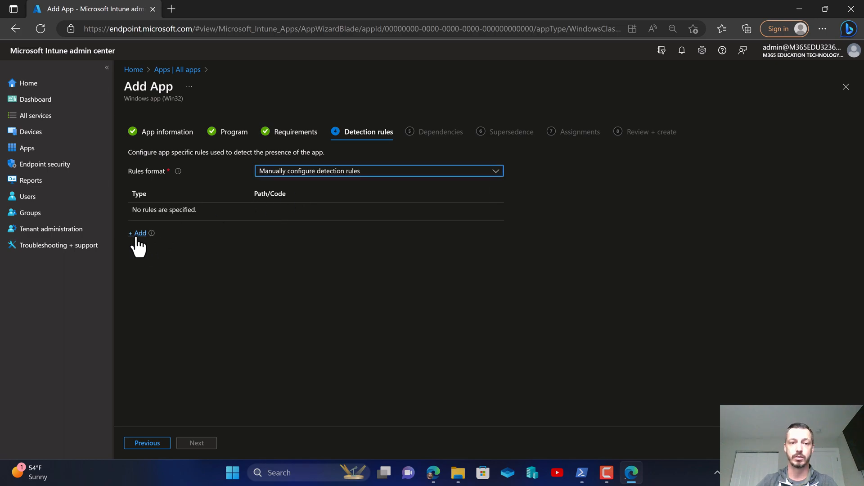
click(138, 233)
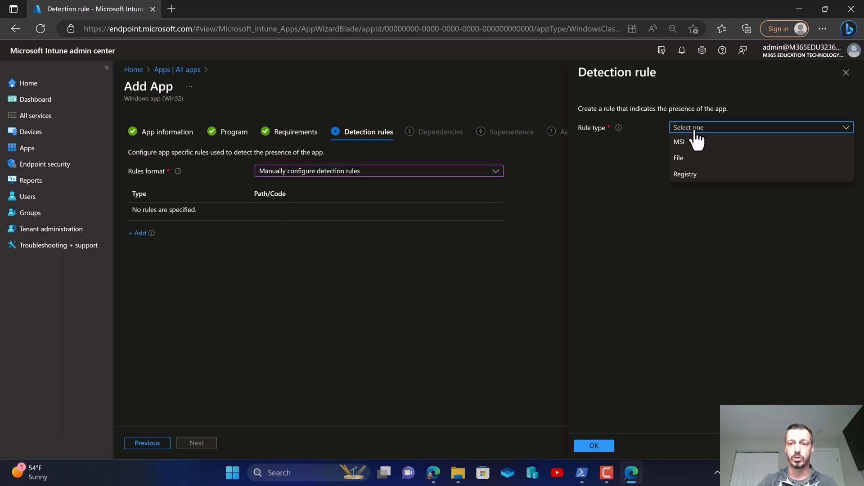
click(679, 142)
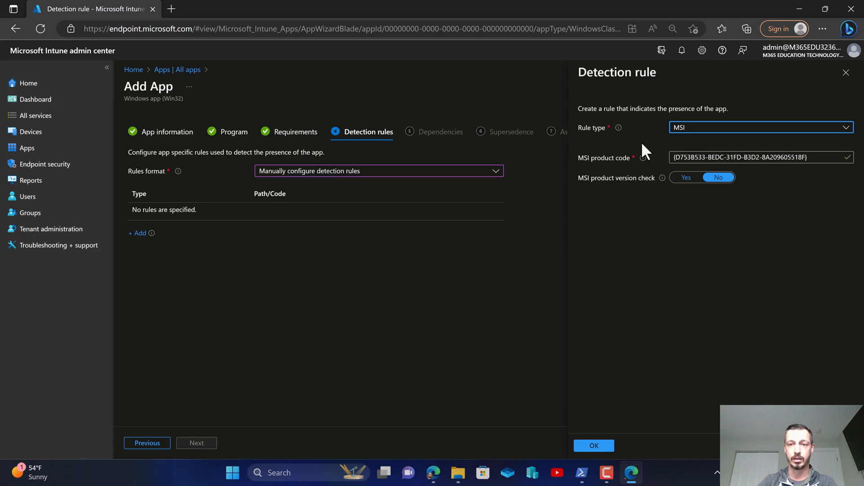
click(594, 446)
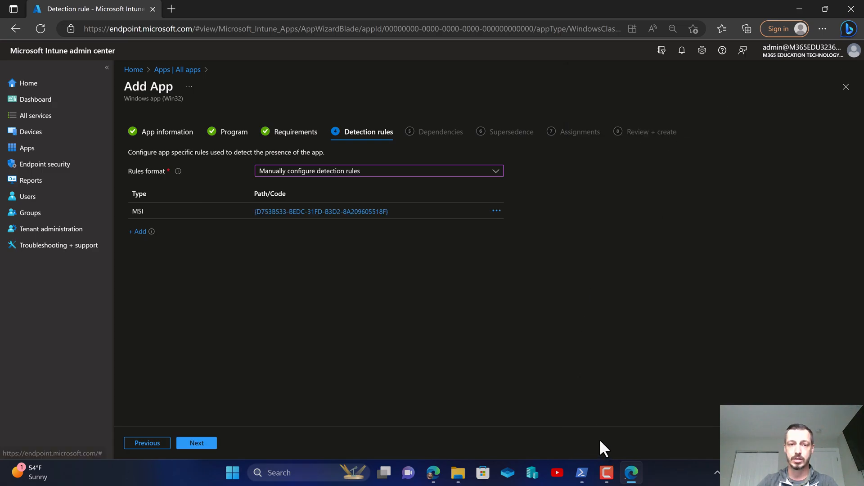
- Supersede Google Chrome 69.73.32843, with Uninstall previous version set to Yes
click(196, 443)
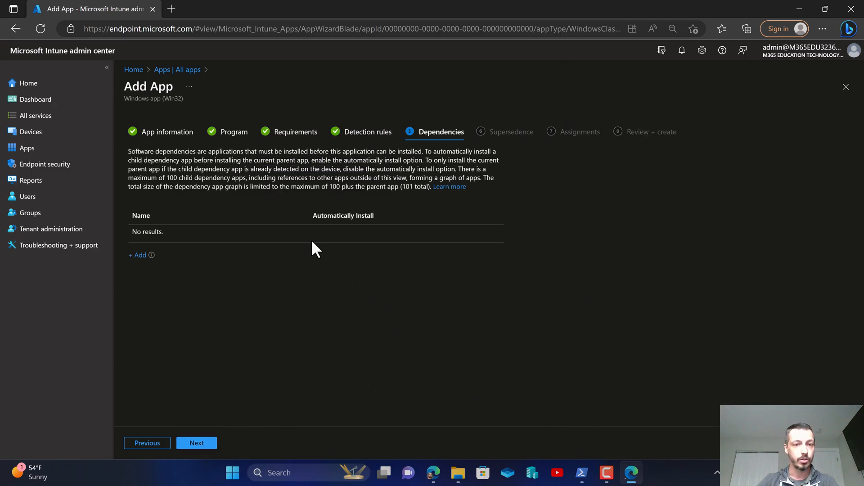
click(196, 443)
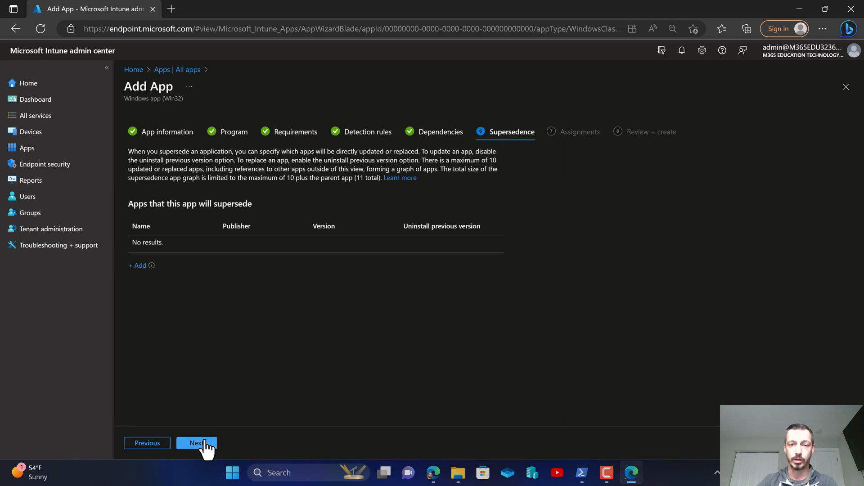
click(138, 265)
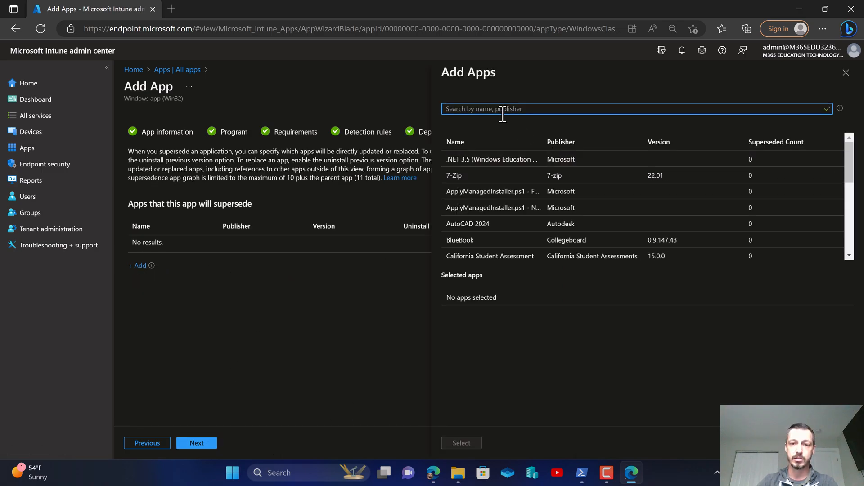
text(google)
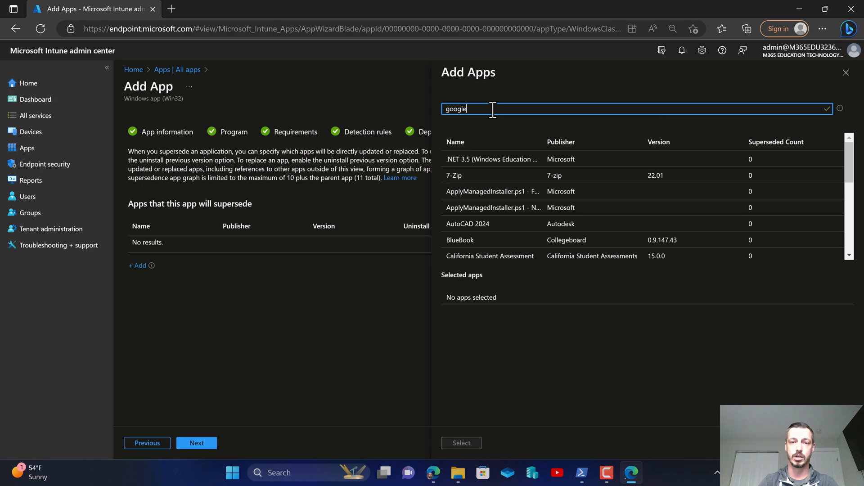
text(goo)
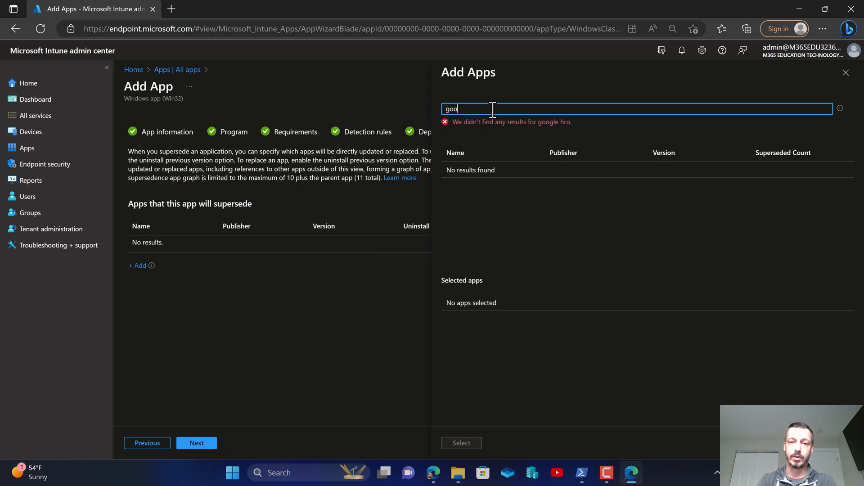
text(chrome)
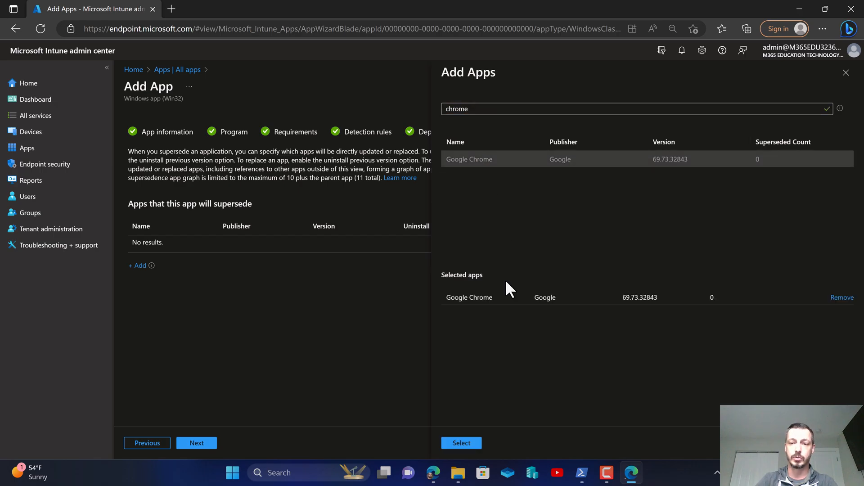
mouse_move(546, 335)
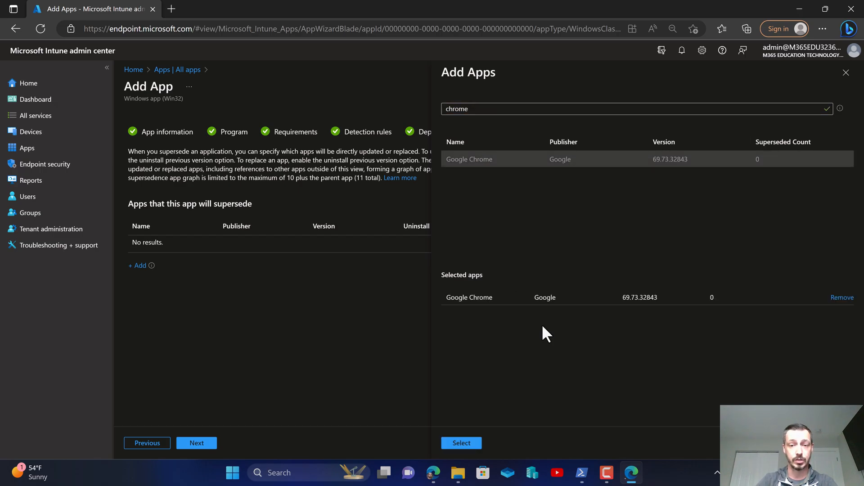
click(461, 442)
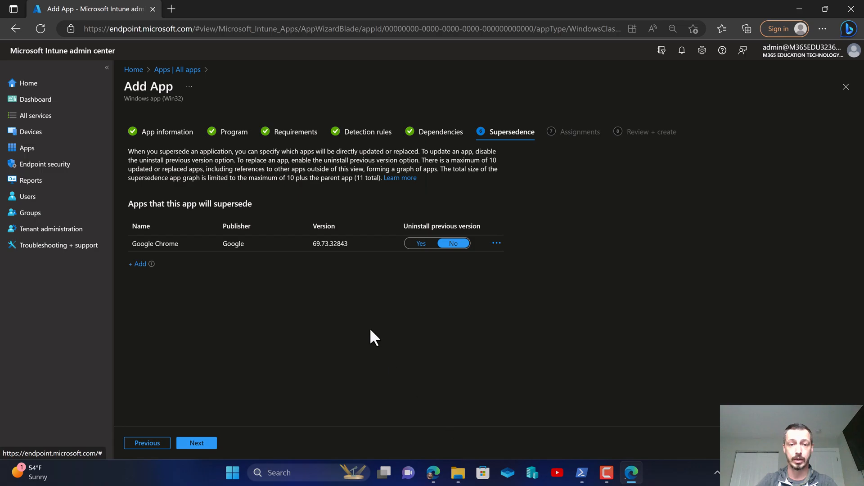
click(422, 243)
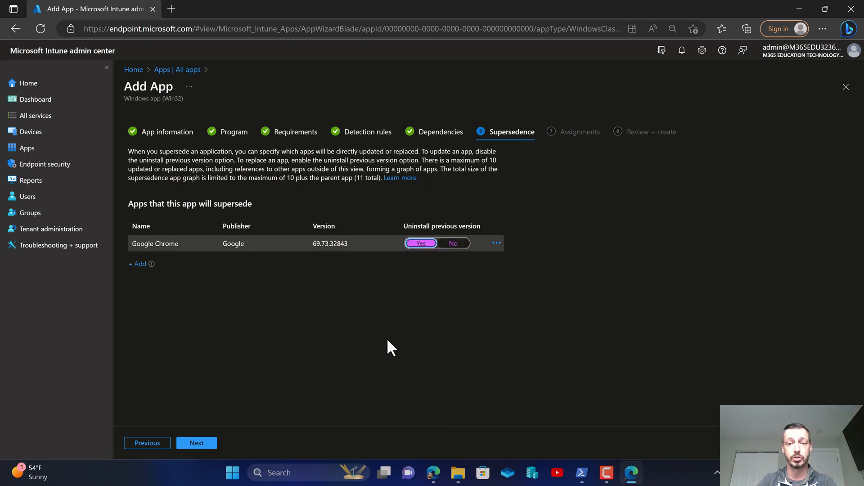
click(197, 442)
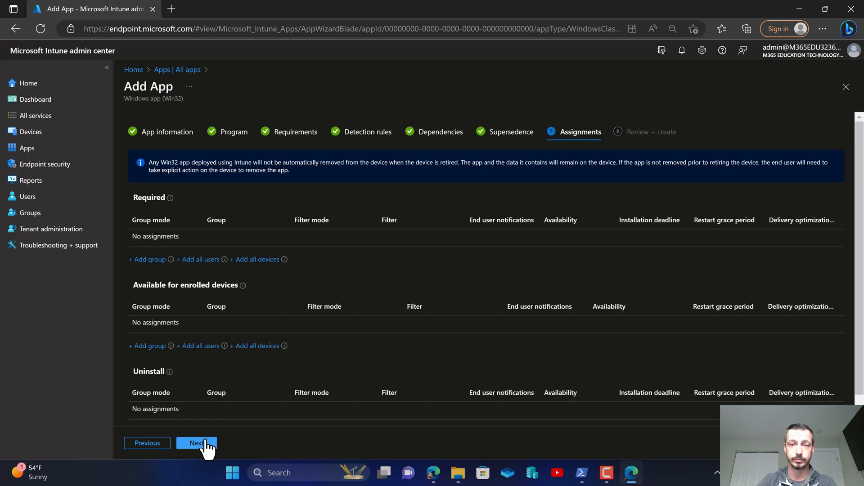
- Search 'pineview' and select the Pineview Public Schools Hardware group for Required
click(197, 443)
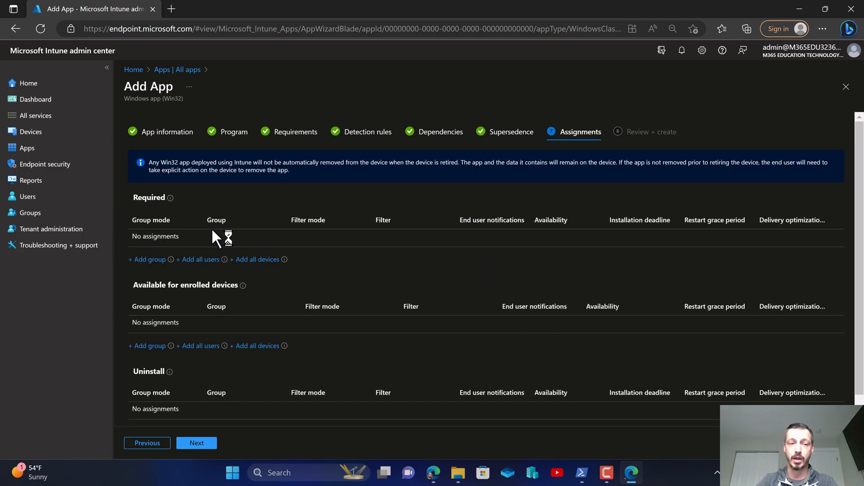
click(147, 260)
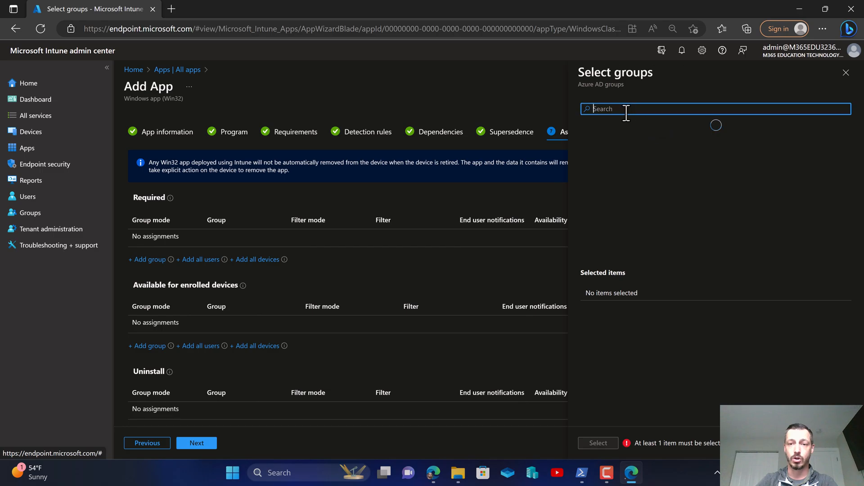
text(pineview public schools)
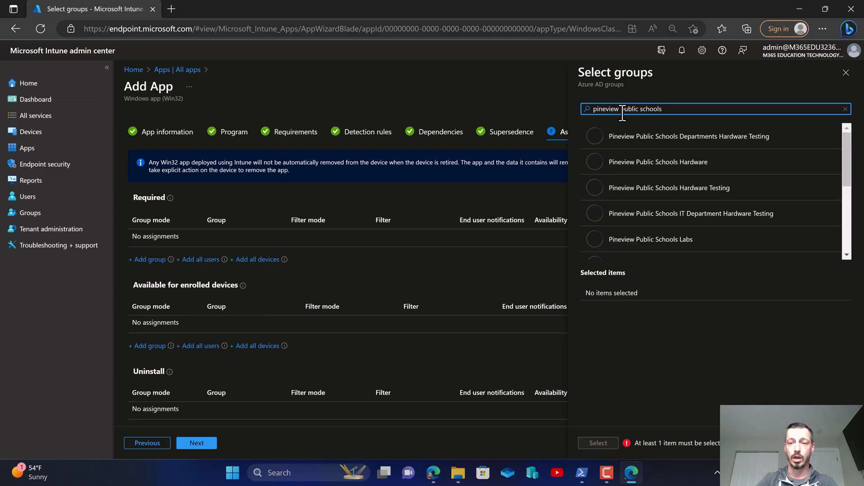
click(657, 162)
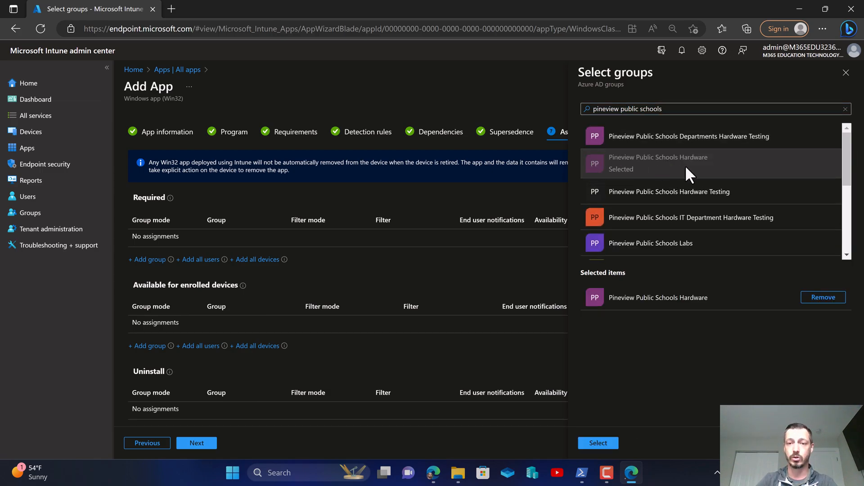
mouse_move(661, 180)
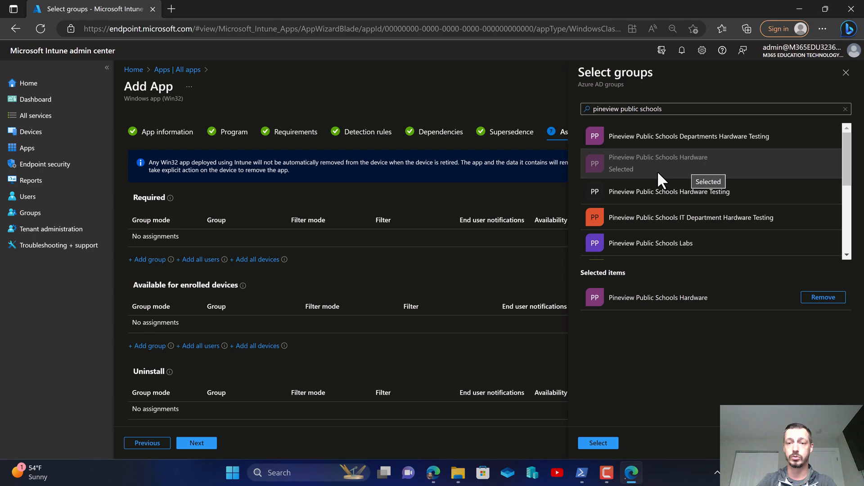
mouse_move(705, 177)
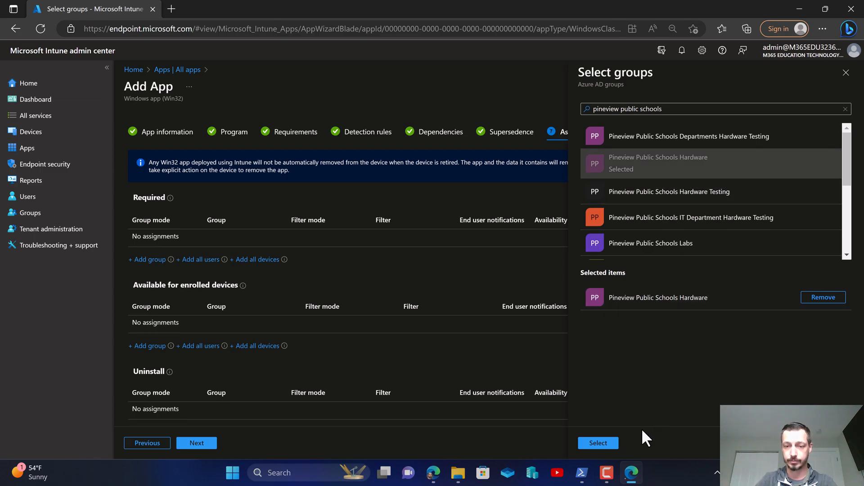
- Schedule the hardware group's install in device time zone, then review and create
click(598, 443)
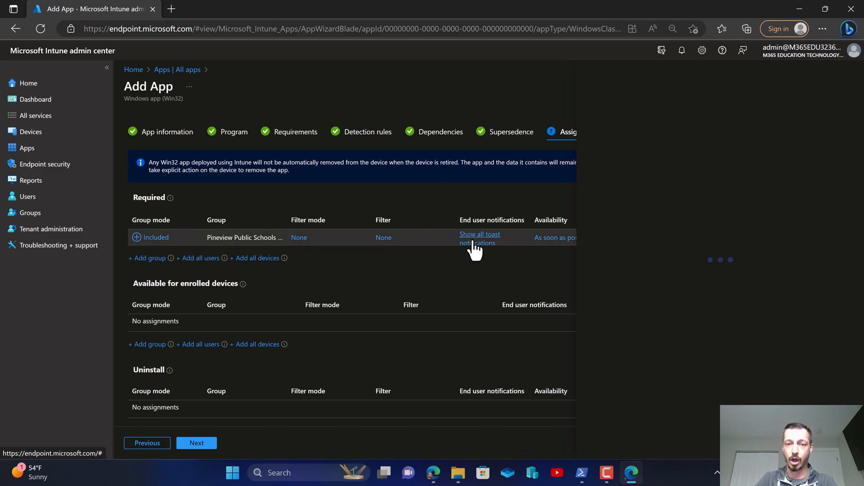
click(480, 239)
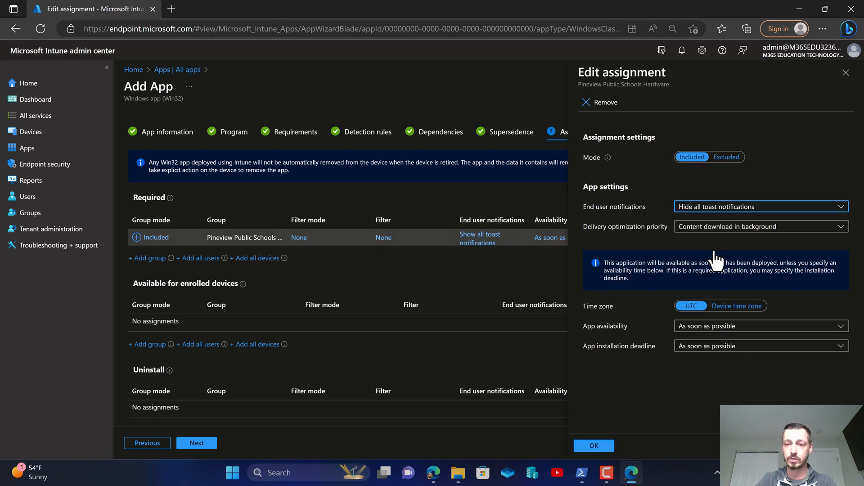
click(736, 306)
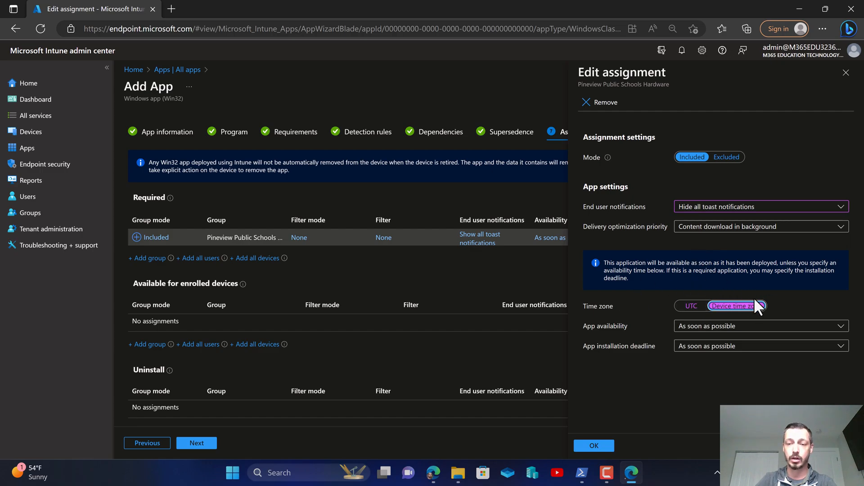
mouse_move(692, 351)
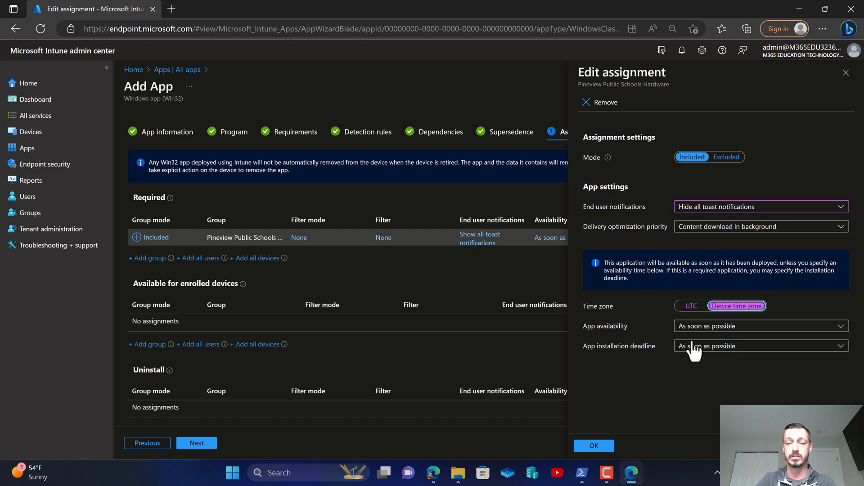
click(593, 445)
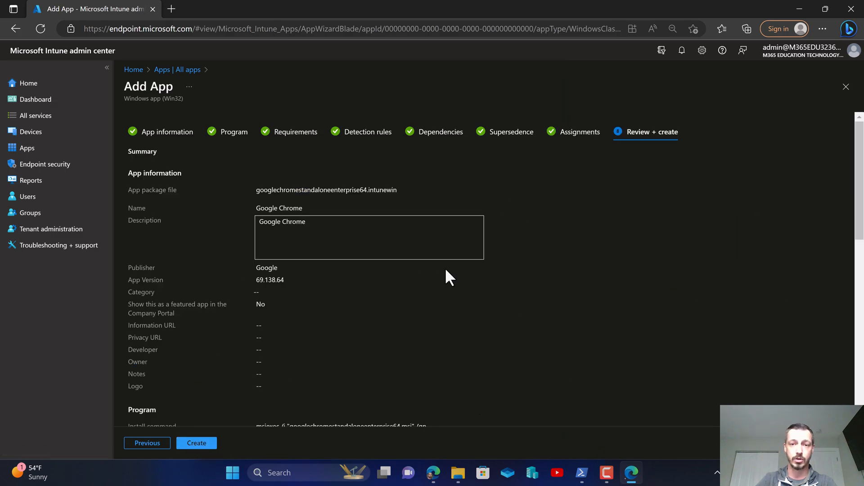
click(197, 442)
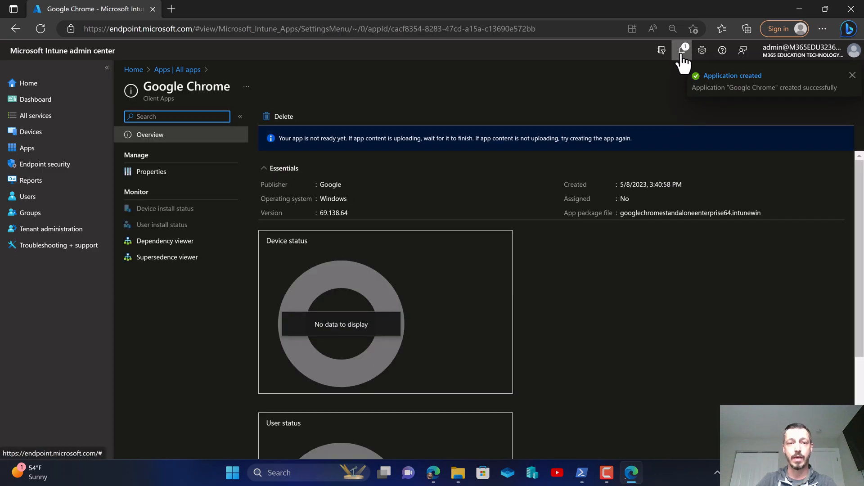
mouse_move(684, 50)
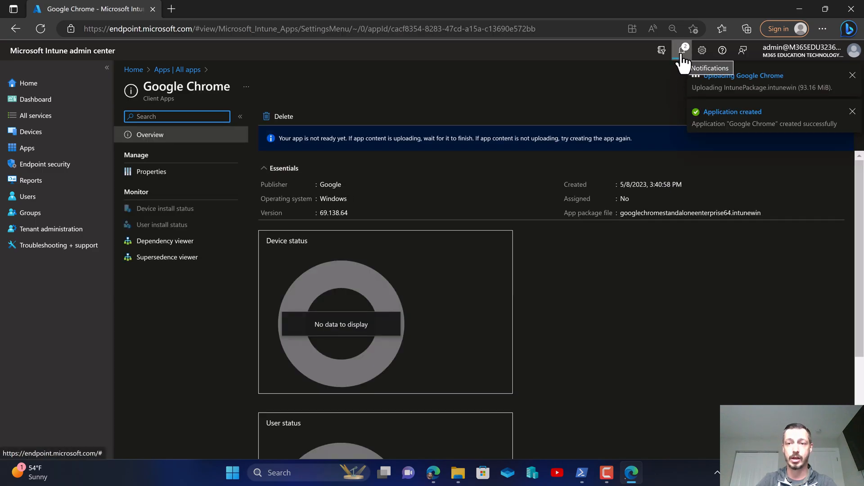
- Watch the IntunePackage.intunewin upload finish in Notifications, then dismiss the pane
click(682, 50)
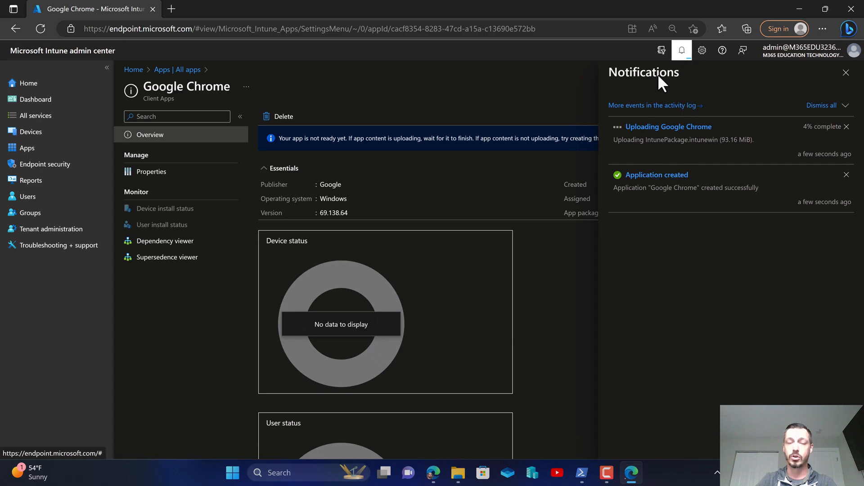
mouse_move(682, 49)
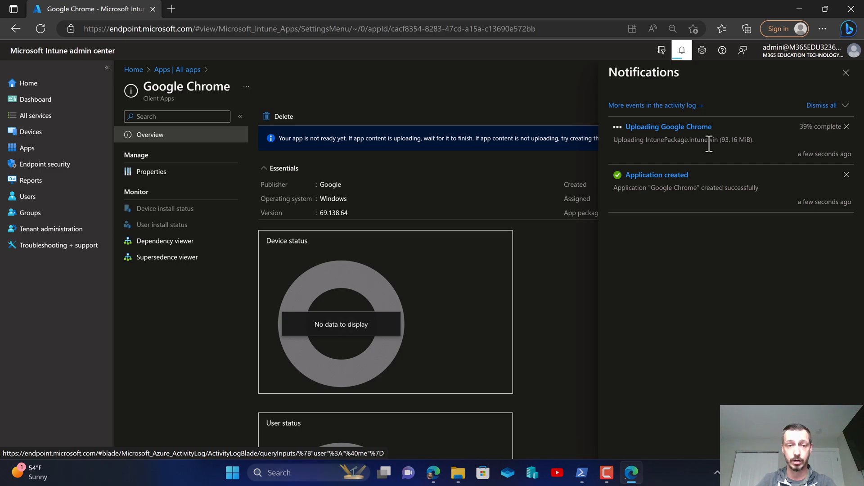
mouse_move(697, 171)
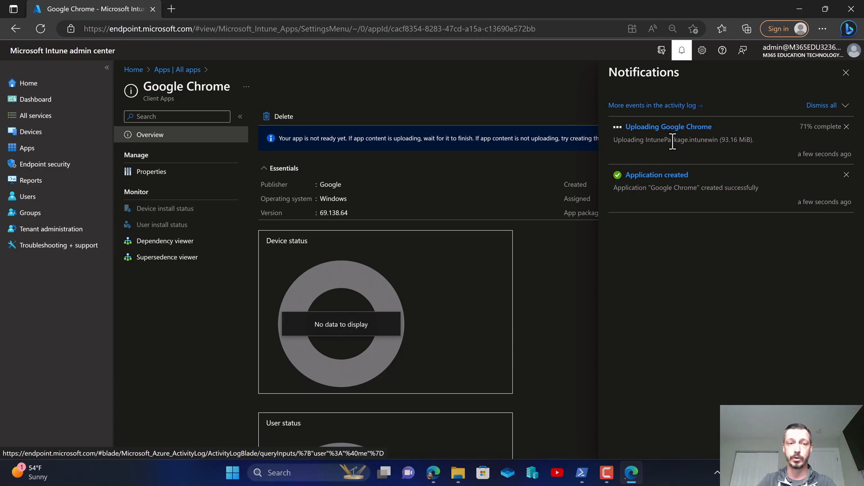
mouse_move(353, 66)
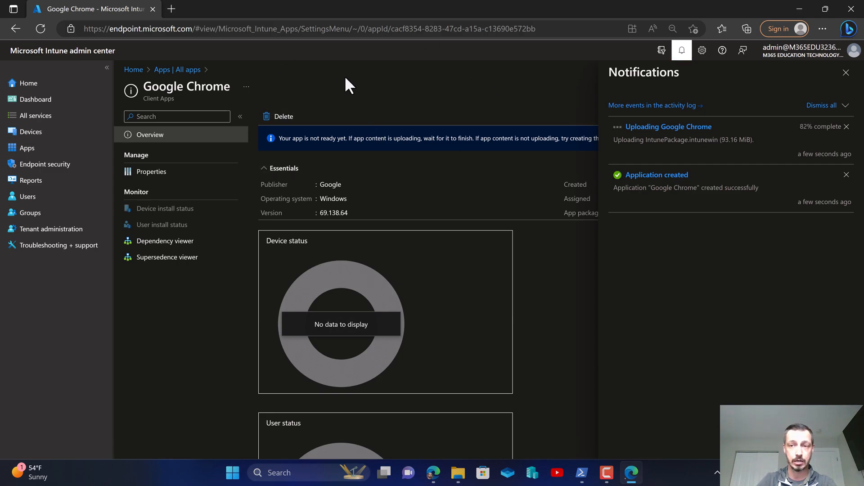
mouse_move(446, 113)
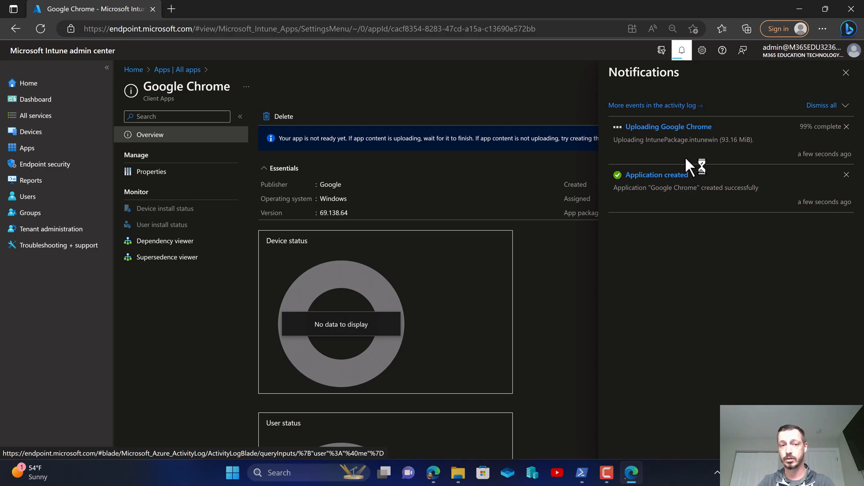
mouse_move(656, 156)
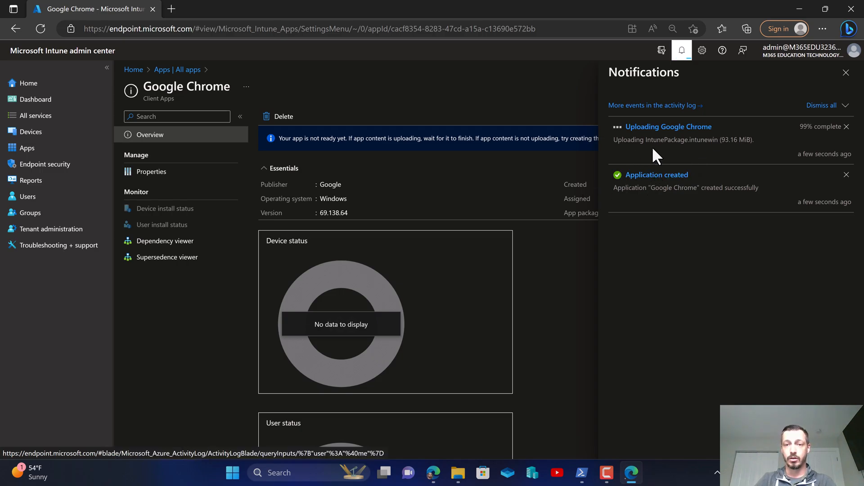
mouse_move(722, 160)
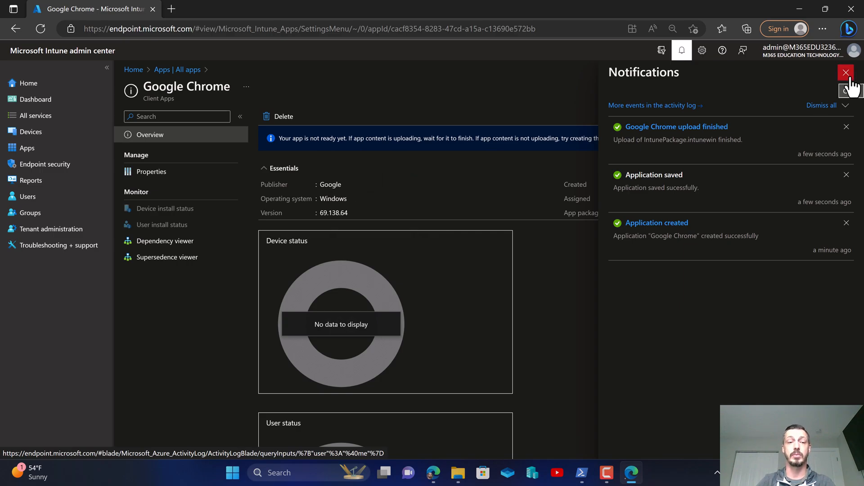
click(847, 72)
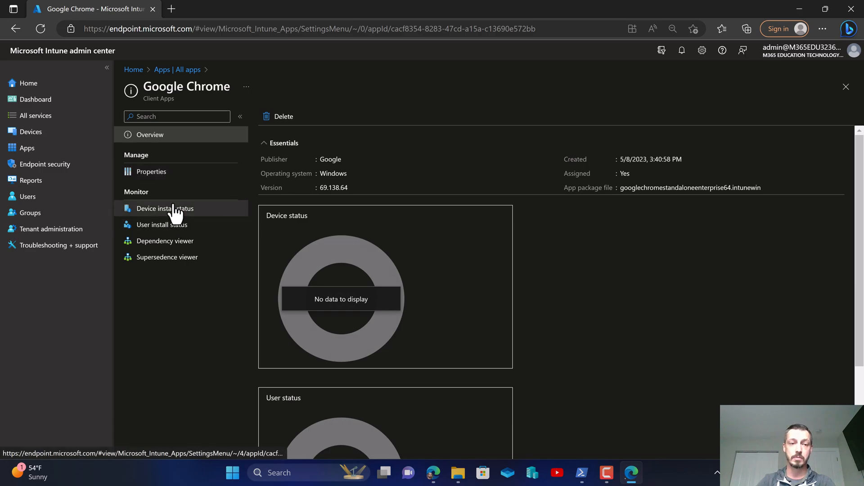
- Load the Device install status report for Google Chrome under Monitor
click(165, 209)
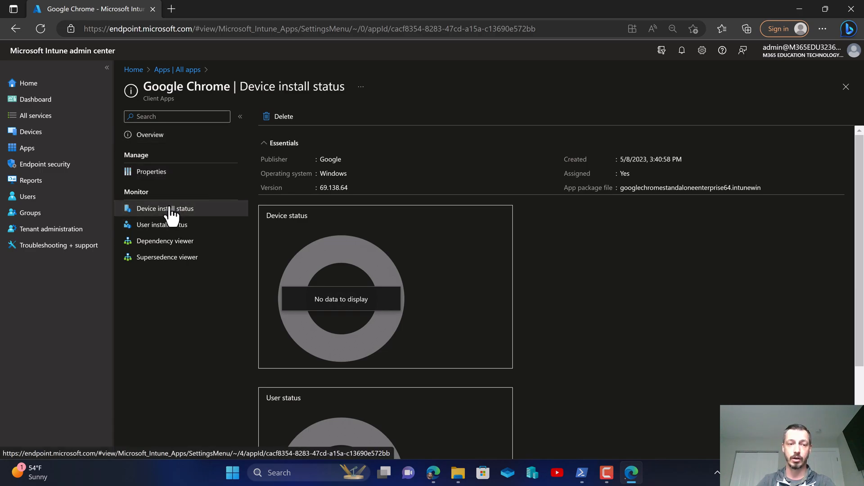
click(164, 209)
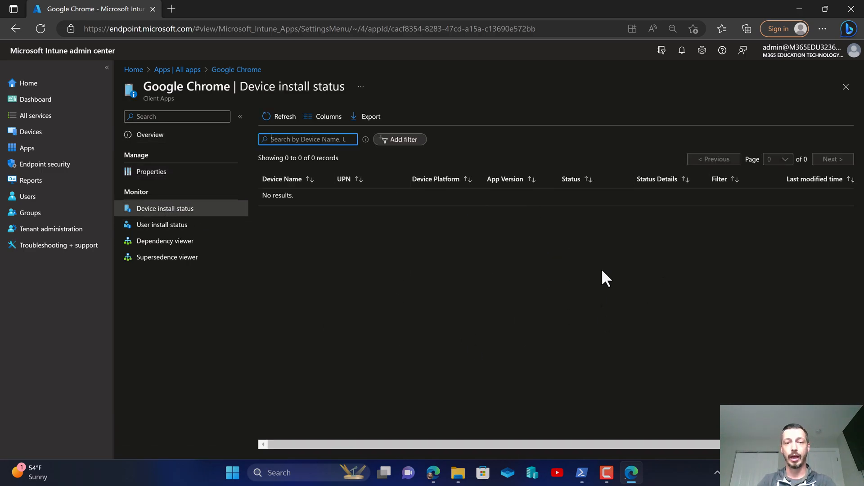
mouse_move(460, 278)
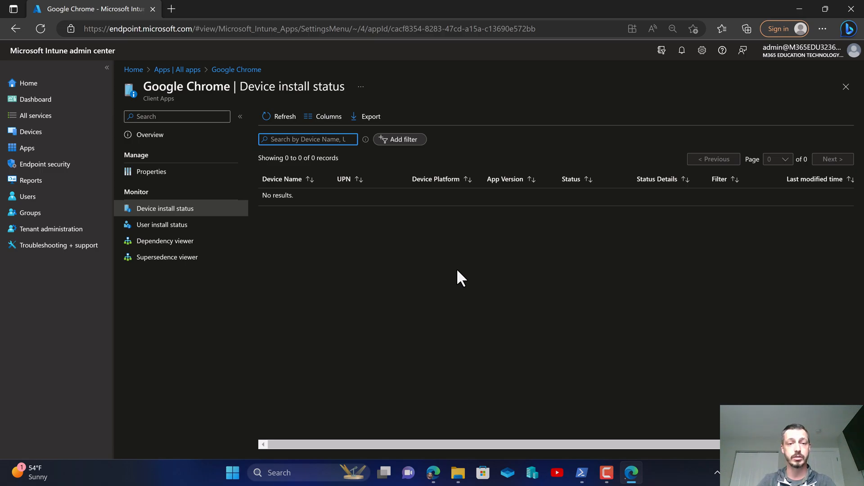
mouse_move(503, 312)
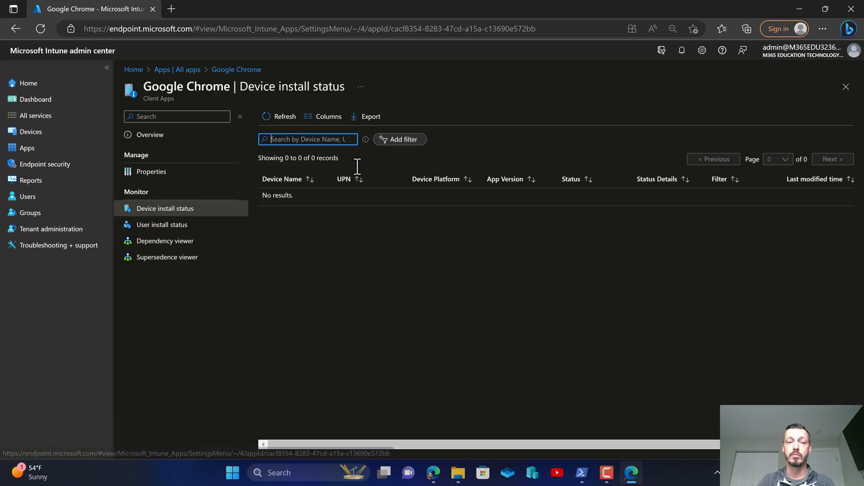
mouse_move(461, 300)
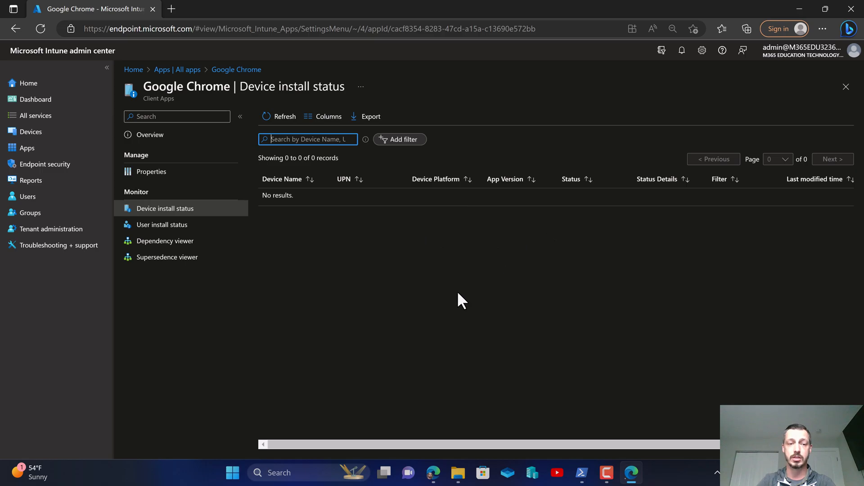
mouse_move(467, 254)
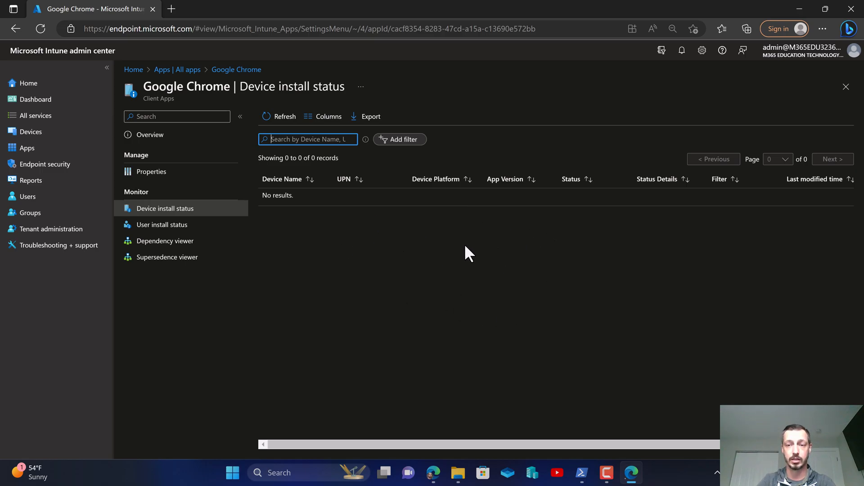
mouse_move(422, 226)
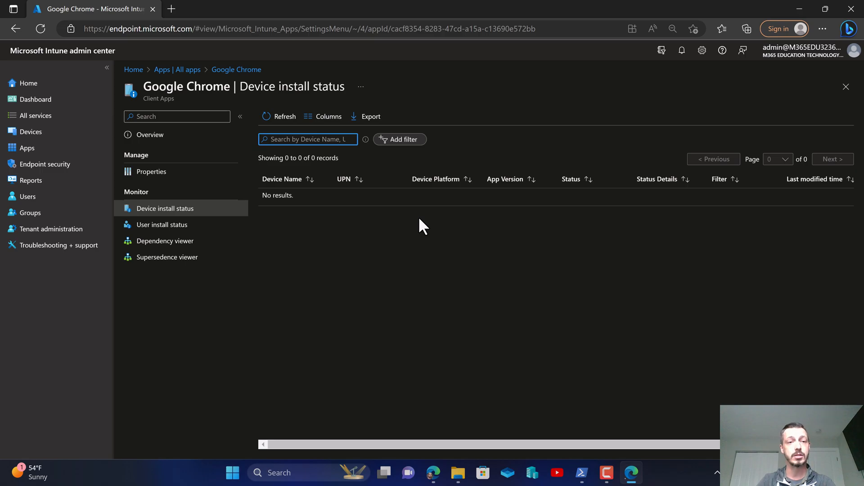
mouse_move(419, 239)
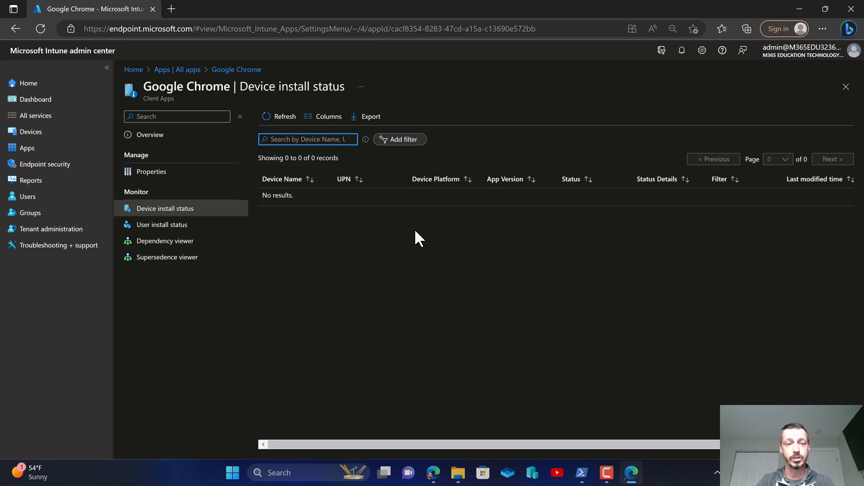
mouse_move(560, 294)
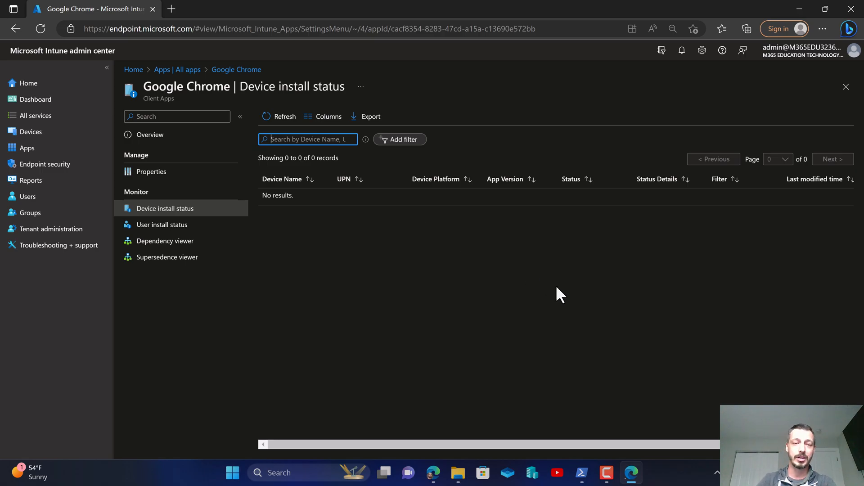
mouse_move(538, 362)
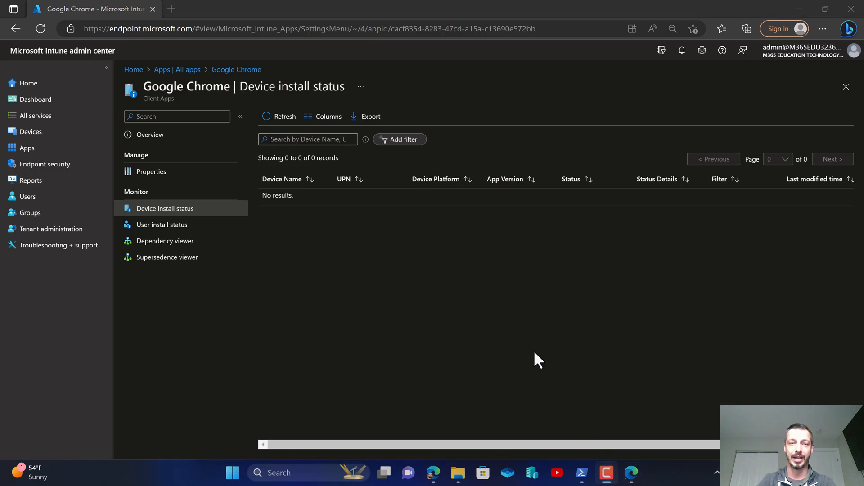